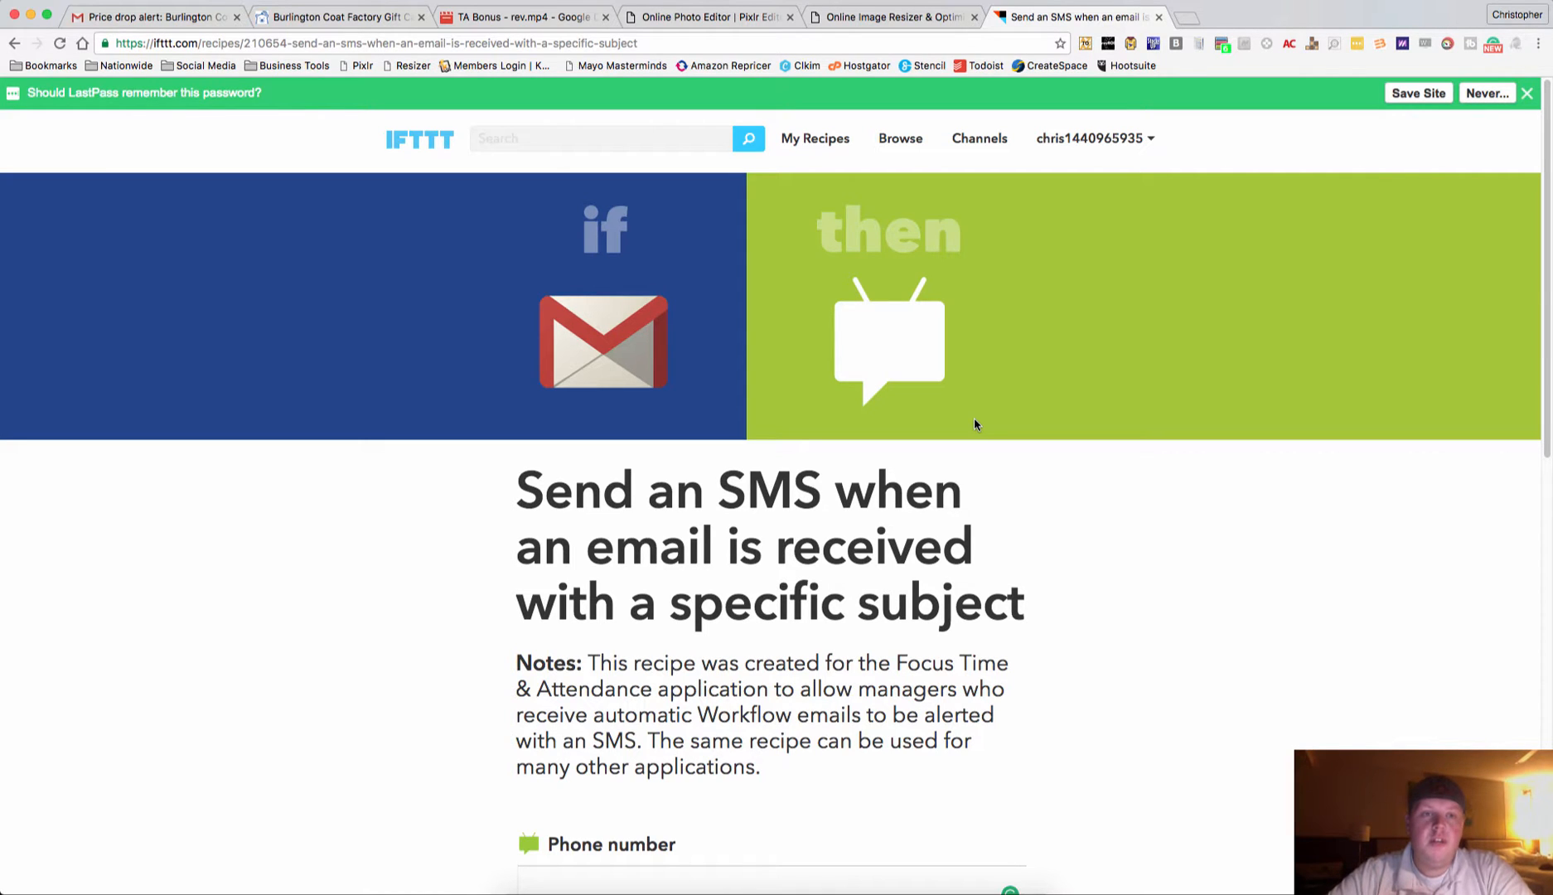
pyautogui.moveTo(524, 132)
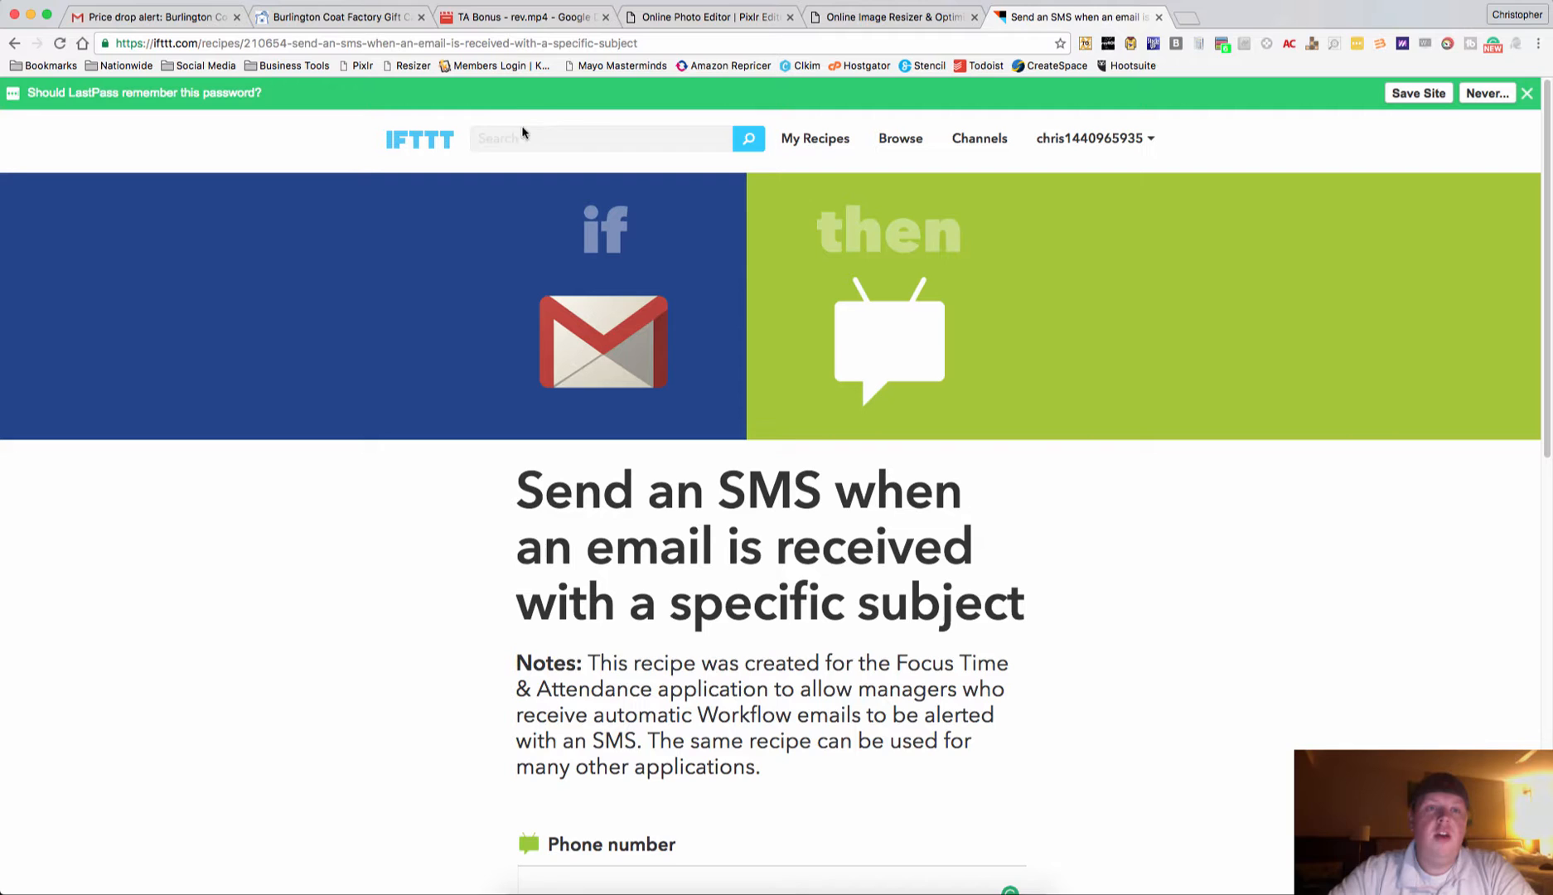
# Show CardBear's Burlington Coat Factory page with its 2.2% discount and 'wait' recommendation.
pyautogui.click(336, 16)
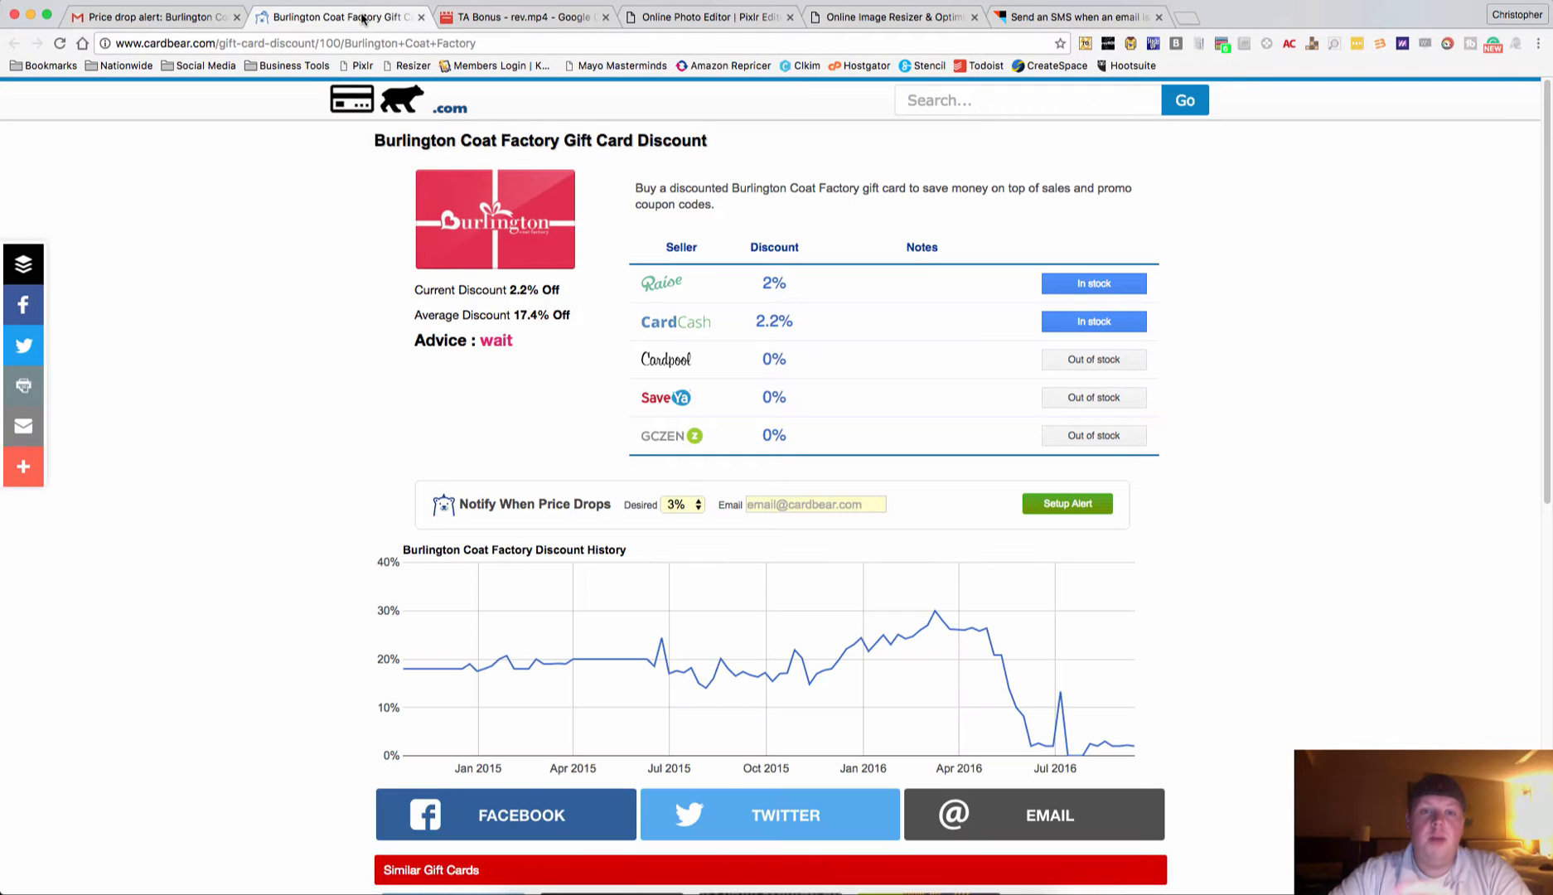
pyautogui.moveTo(479, 444)
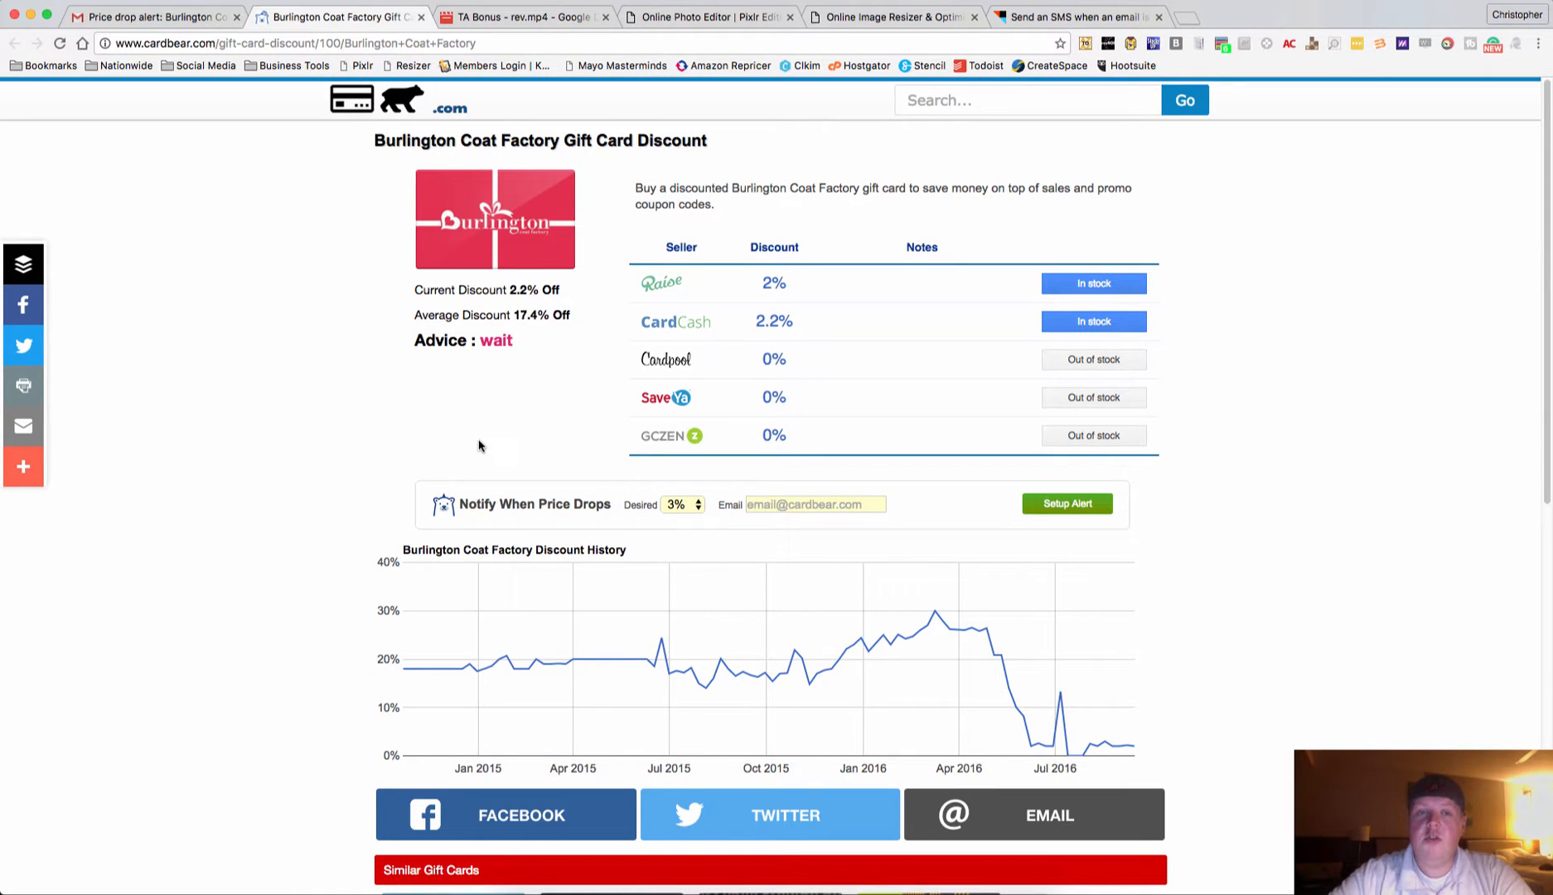
# Show the 'Price drop alert: Burlington Coat Factory 16.9%' email in Gmail.
pyautogui.click(154, 17)
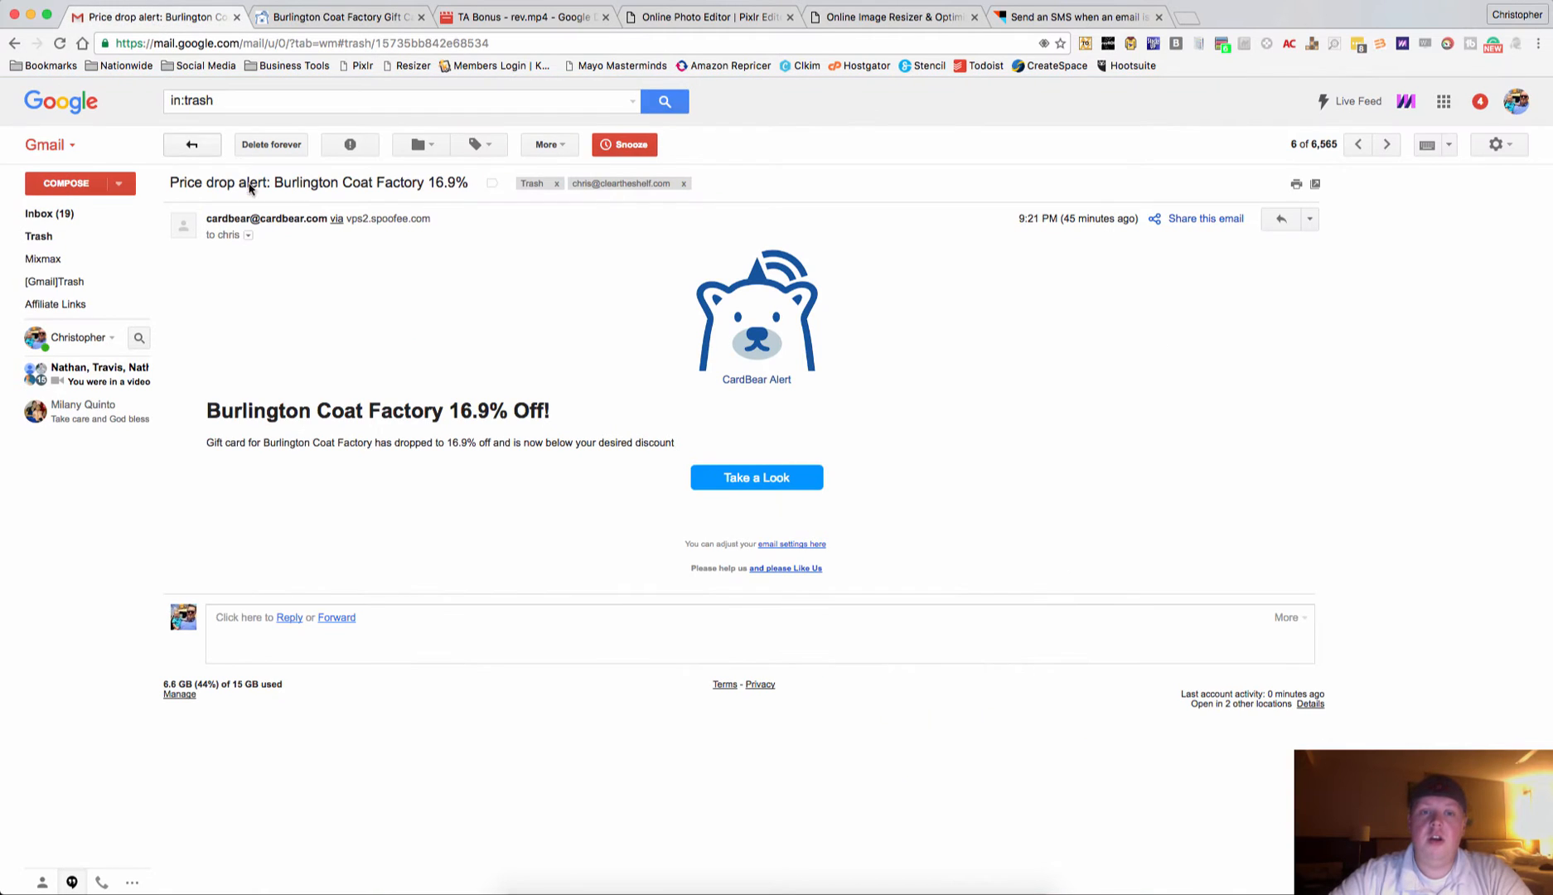
pyautogui.moveTo(515, 420)
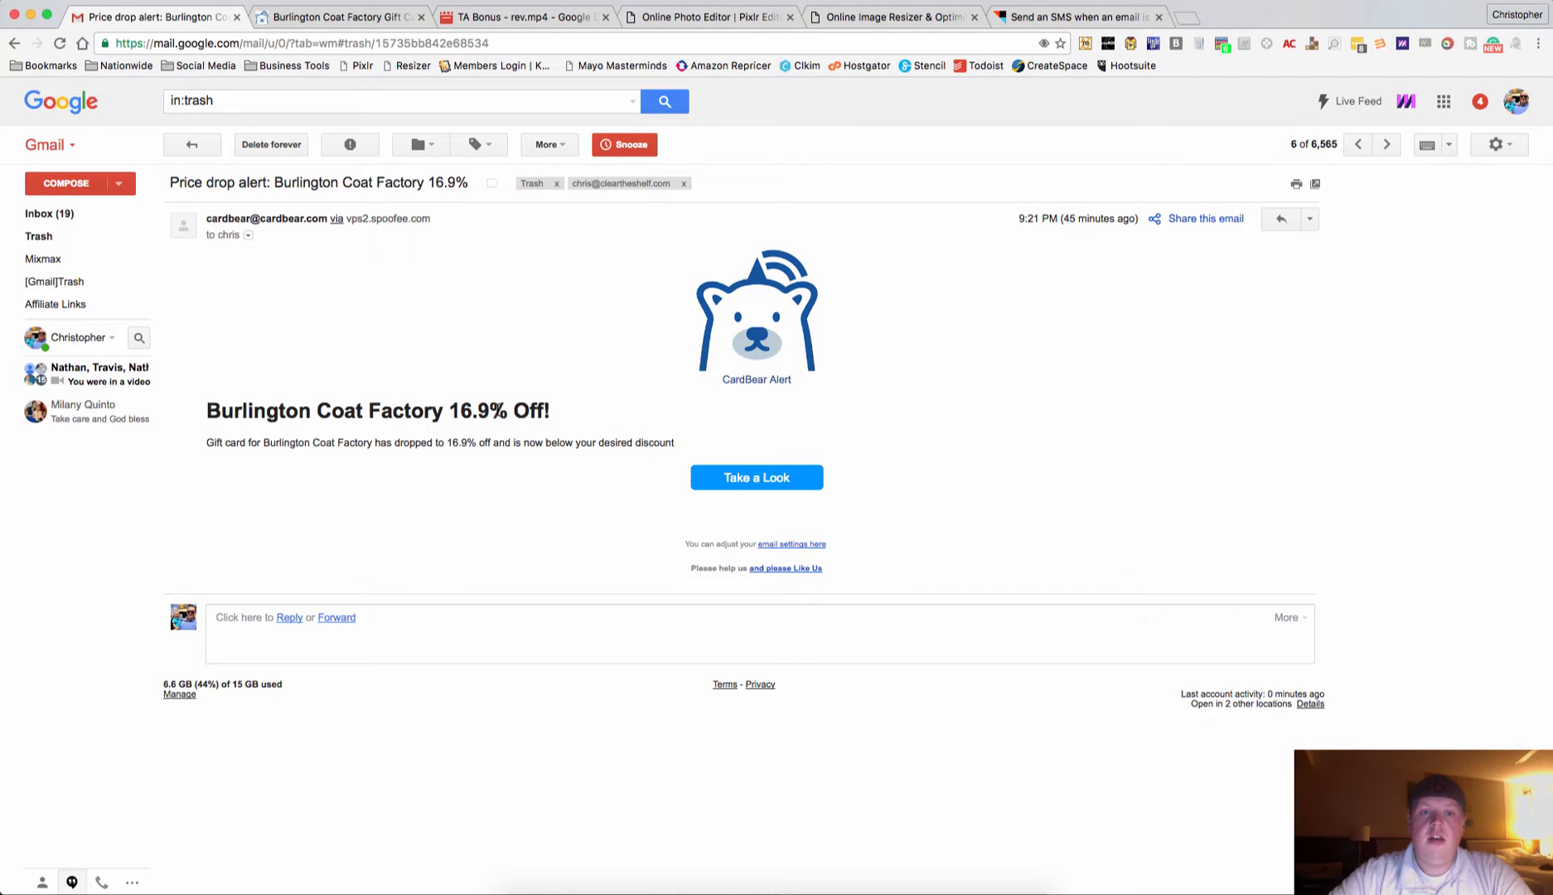
pyautogui.moveTo(678, 306)
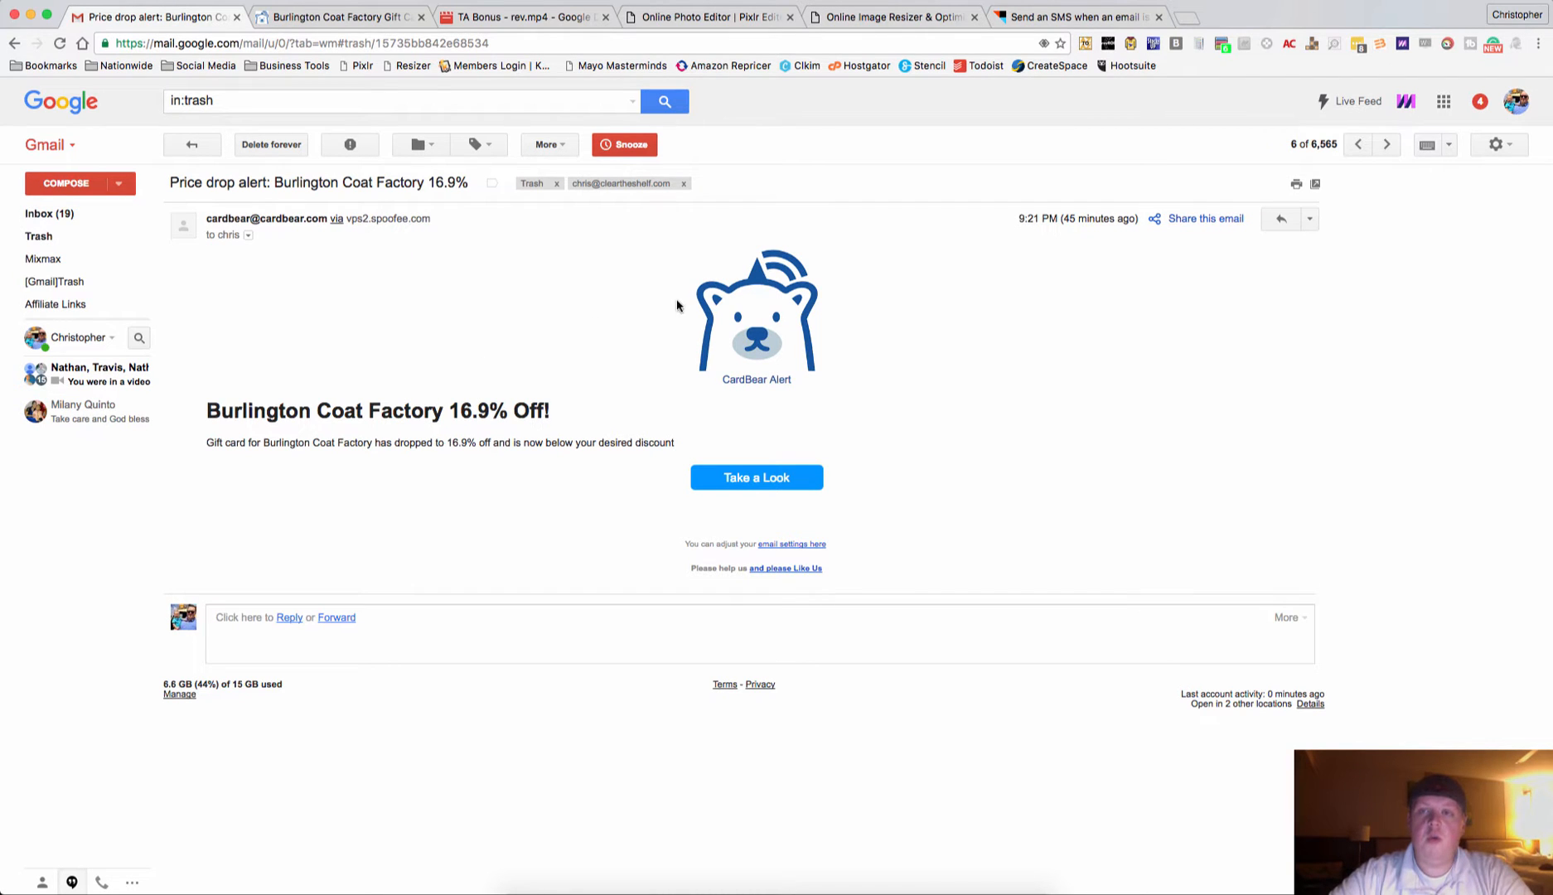
# Return to the IFTTT SMS recipe and reach its Phone number field.
pyautogui.click(1074, 17)
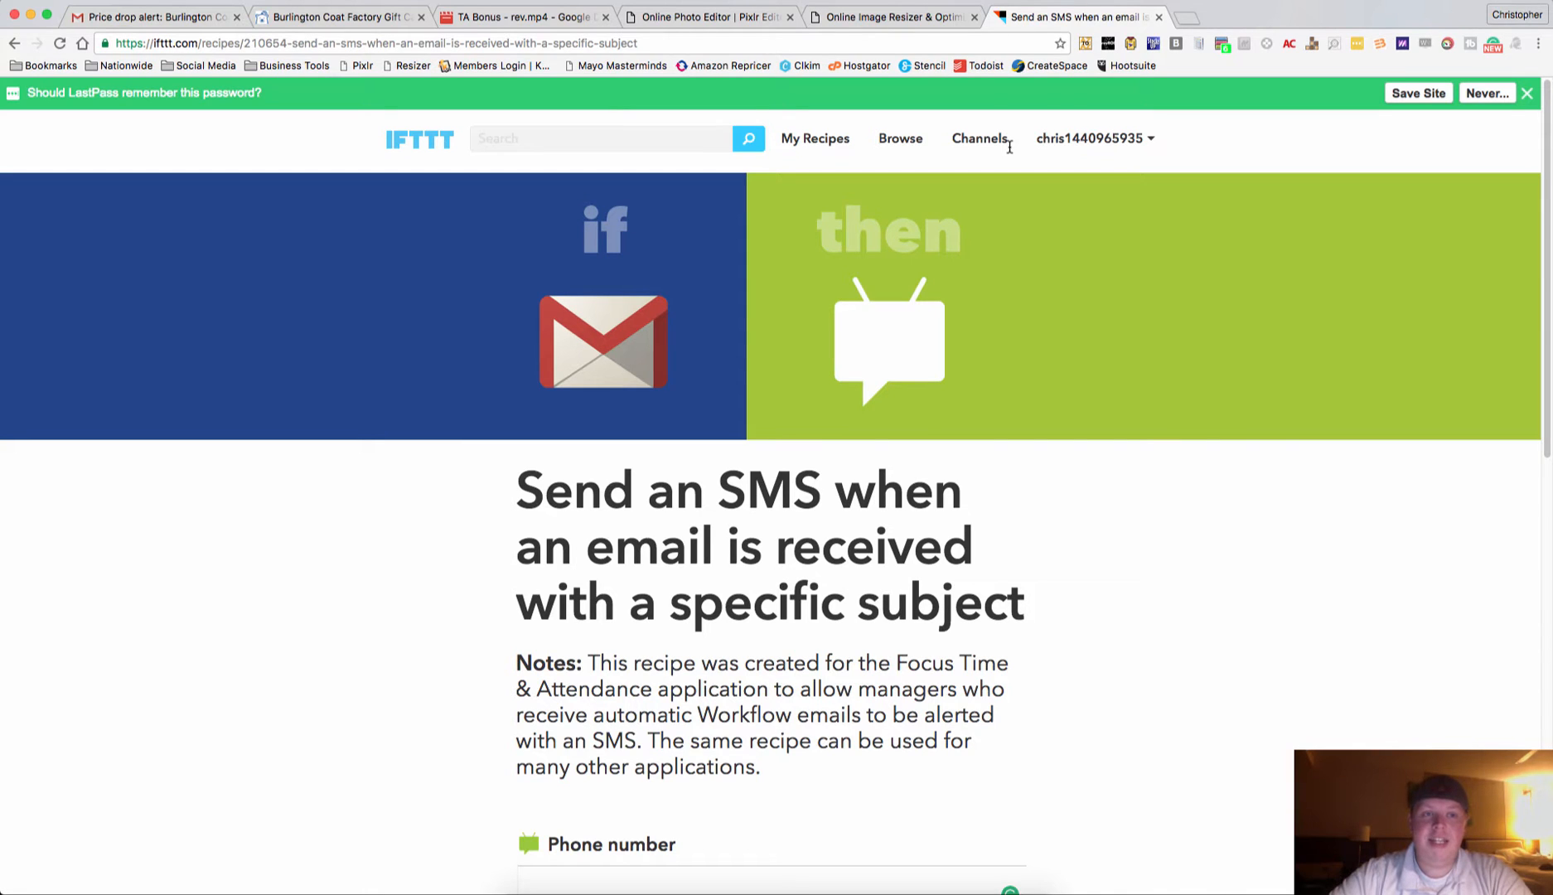
pyautogui.moveTo(264, 78)
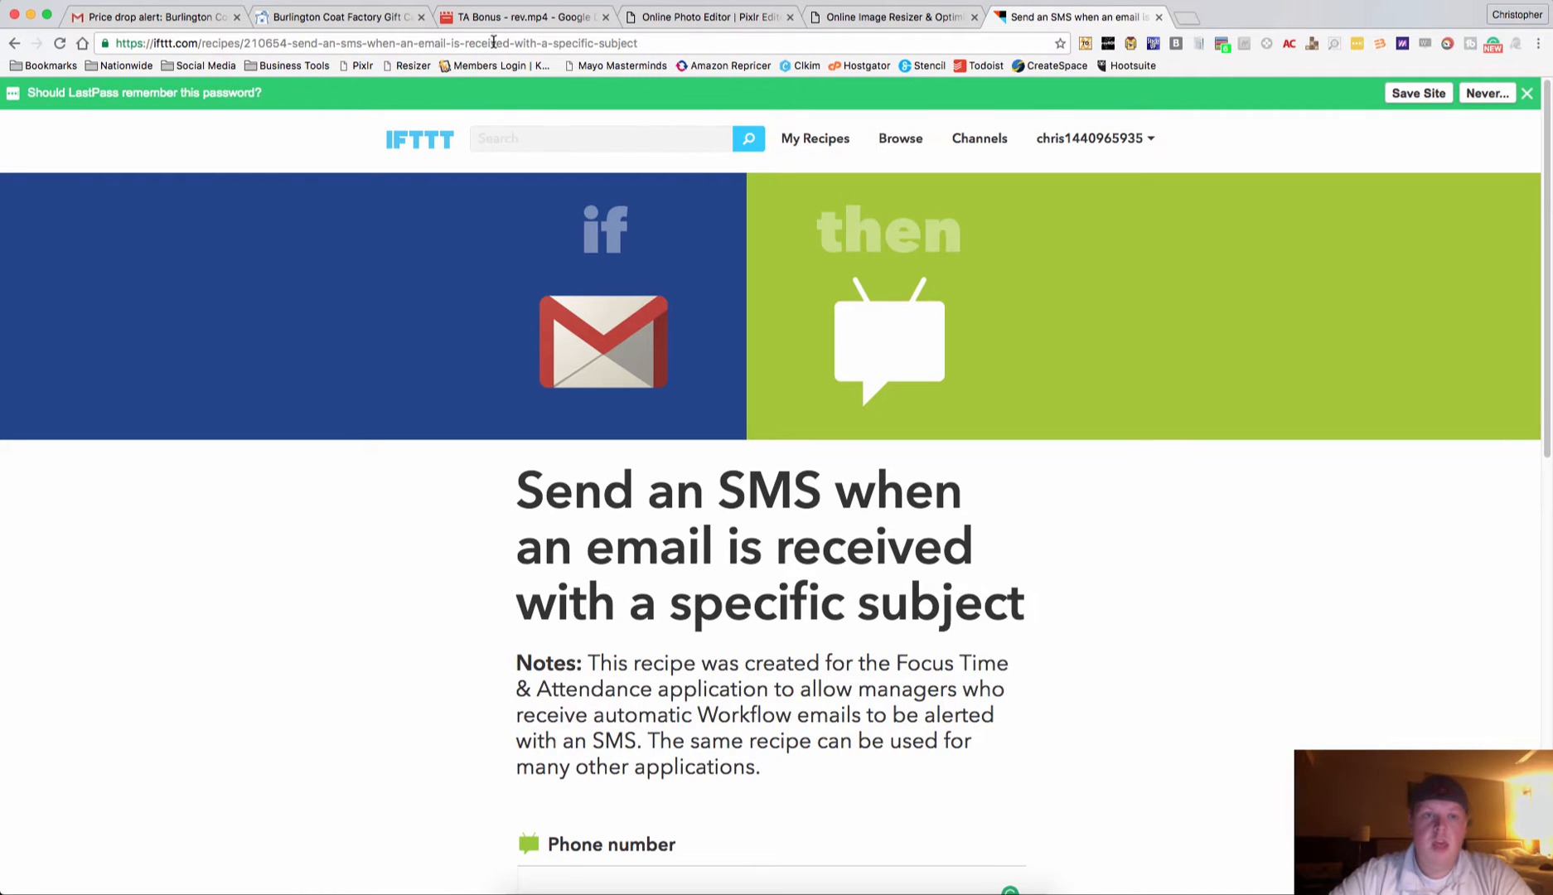
pyautogui.moveTo(495, 98)
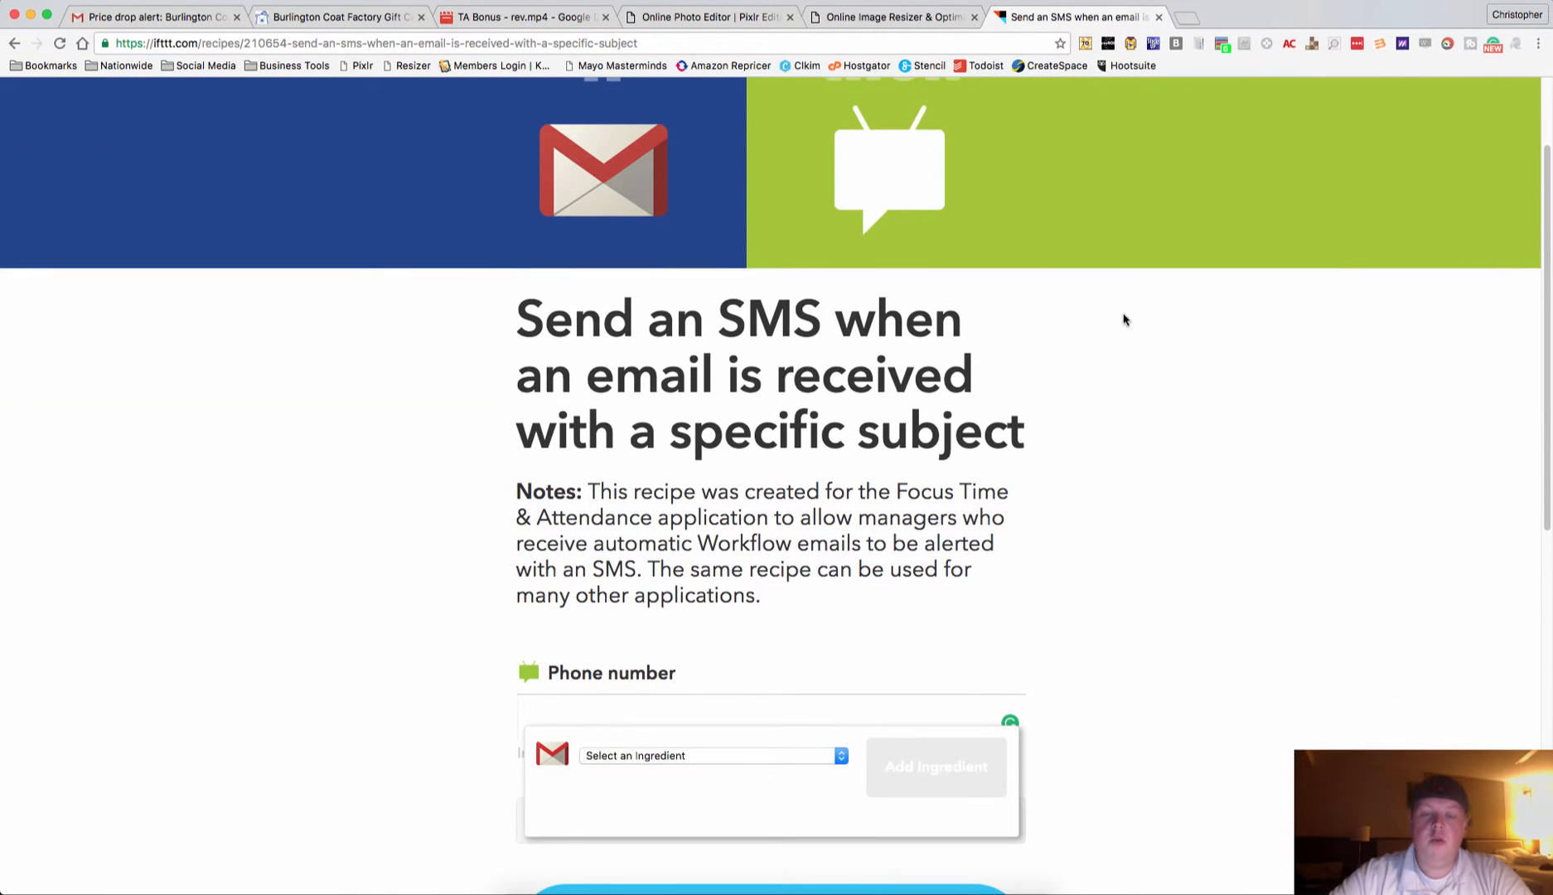
pyautogui.scroll(-3)
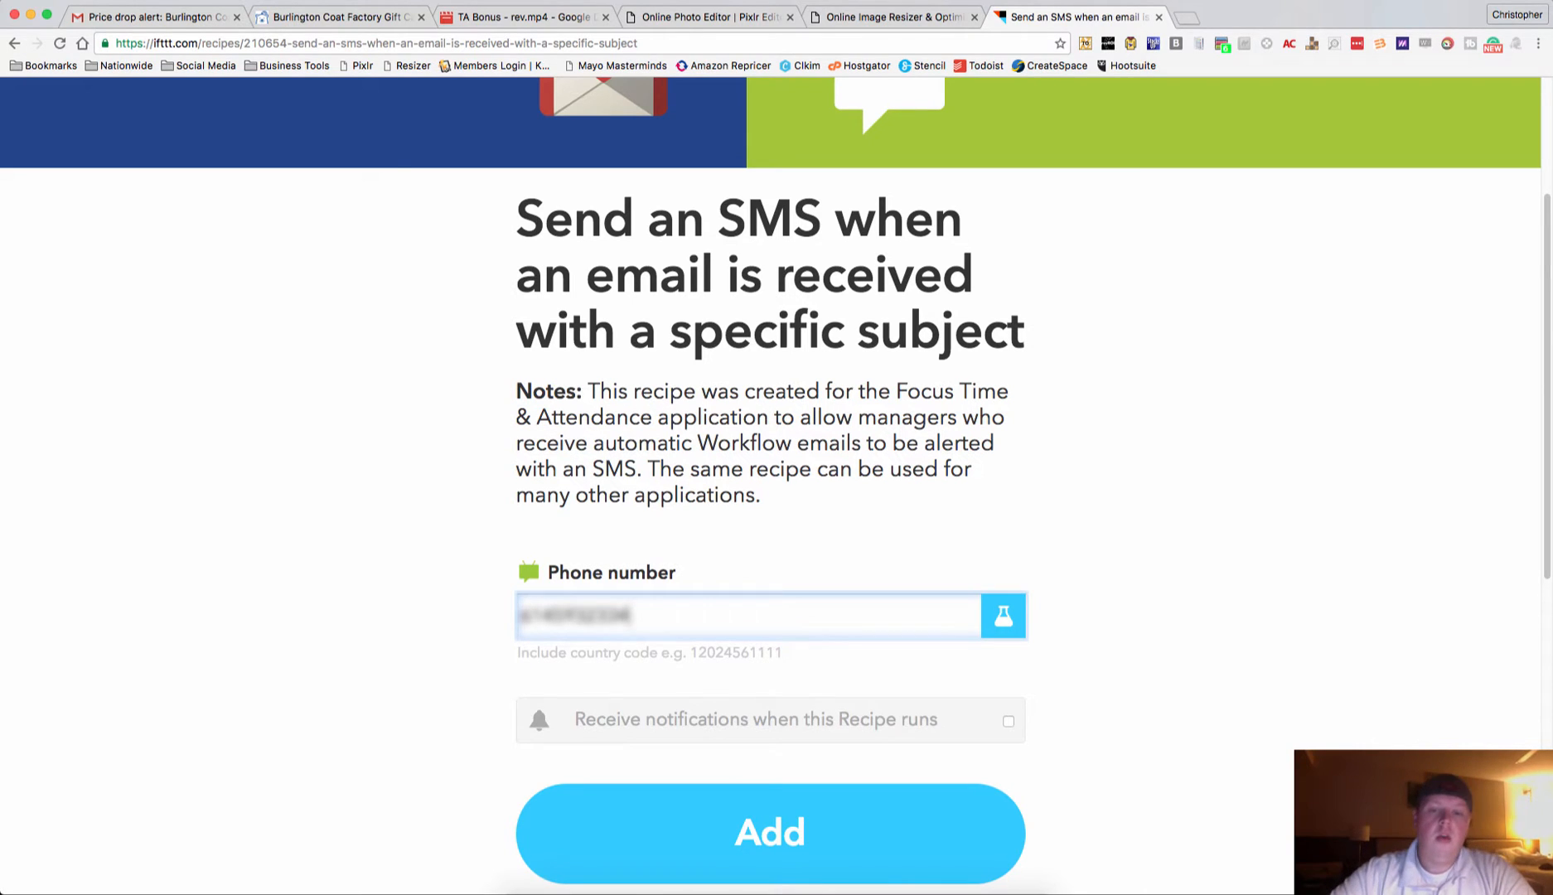
pyautogui.moveTo(1002, 621)
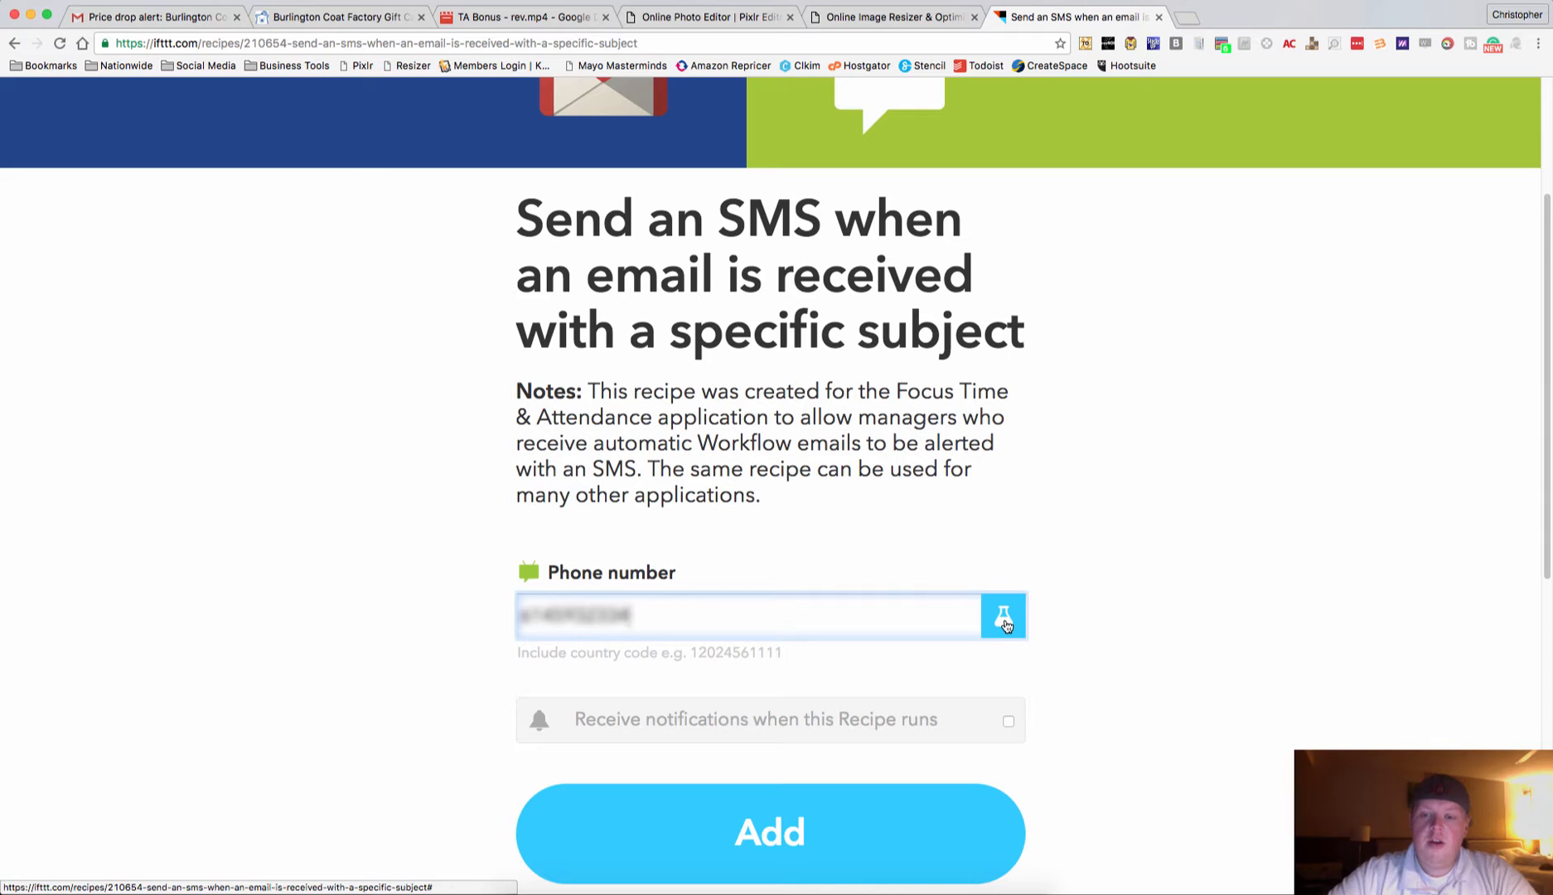
# Add the FromAddress ingredient into the phone number field from the ingredient picker.
pyautogui.click(1002, 617)
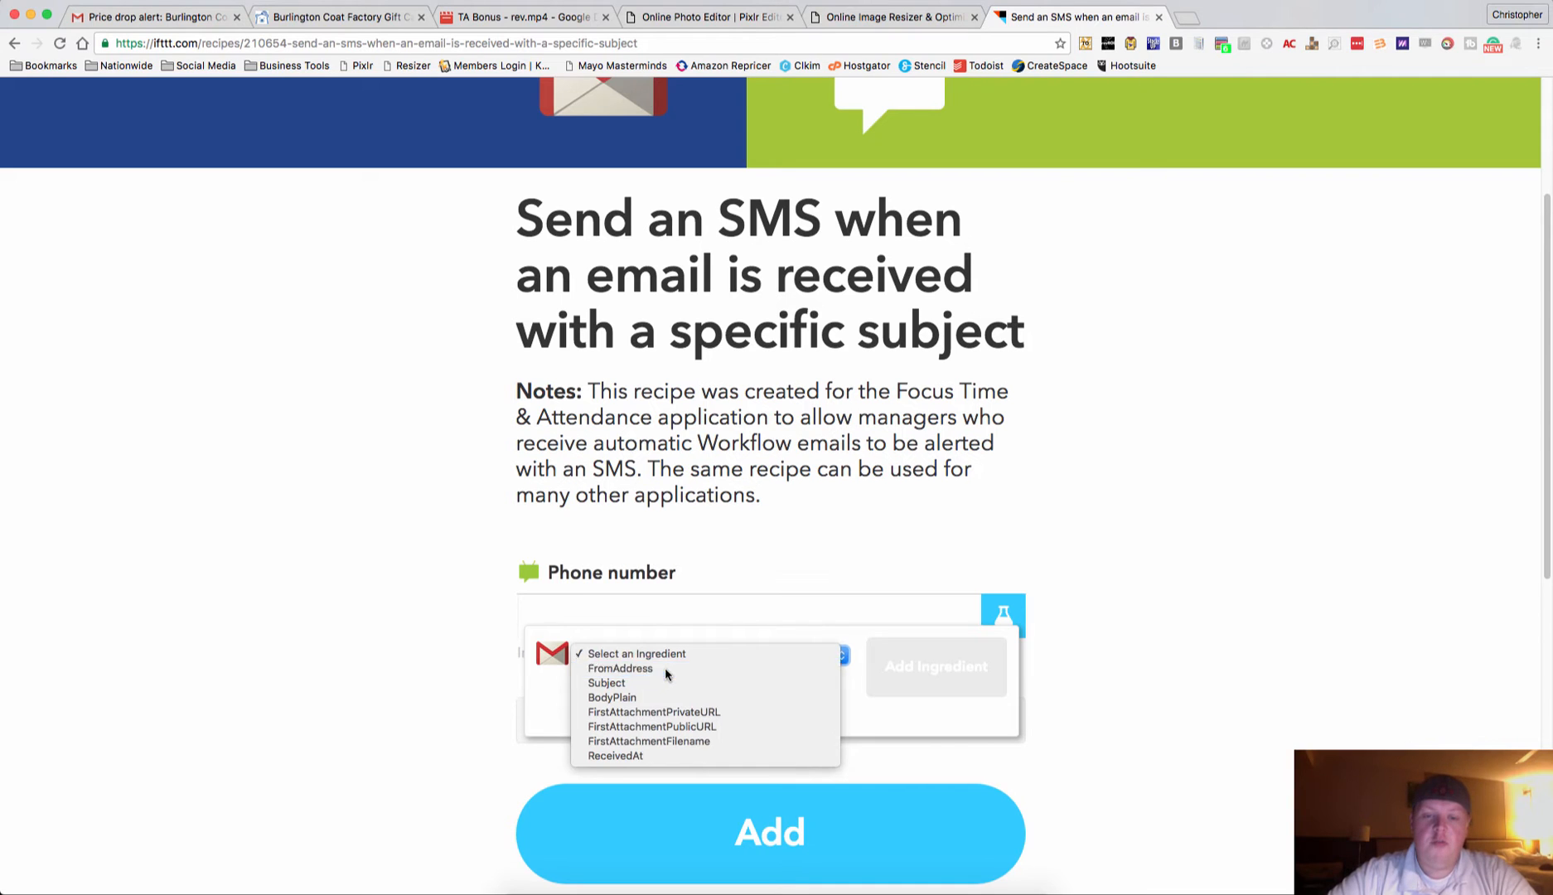
pyautogui.click(618, 668)
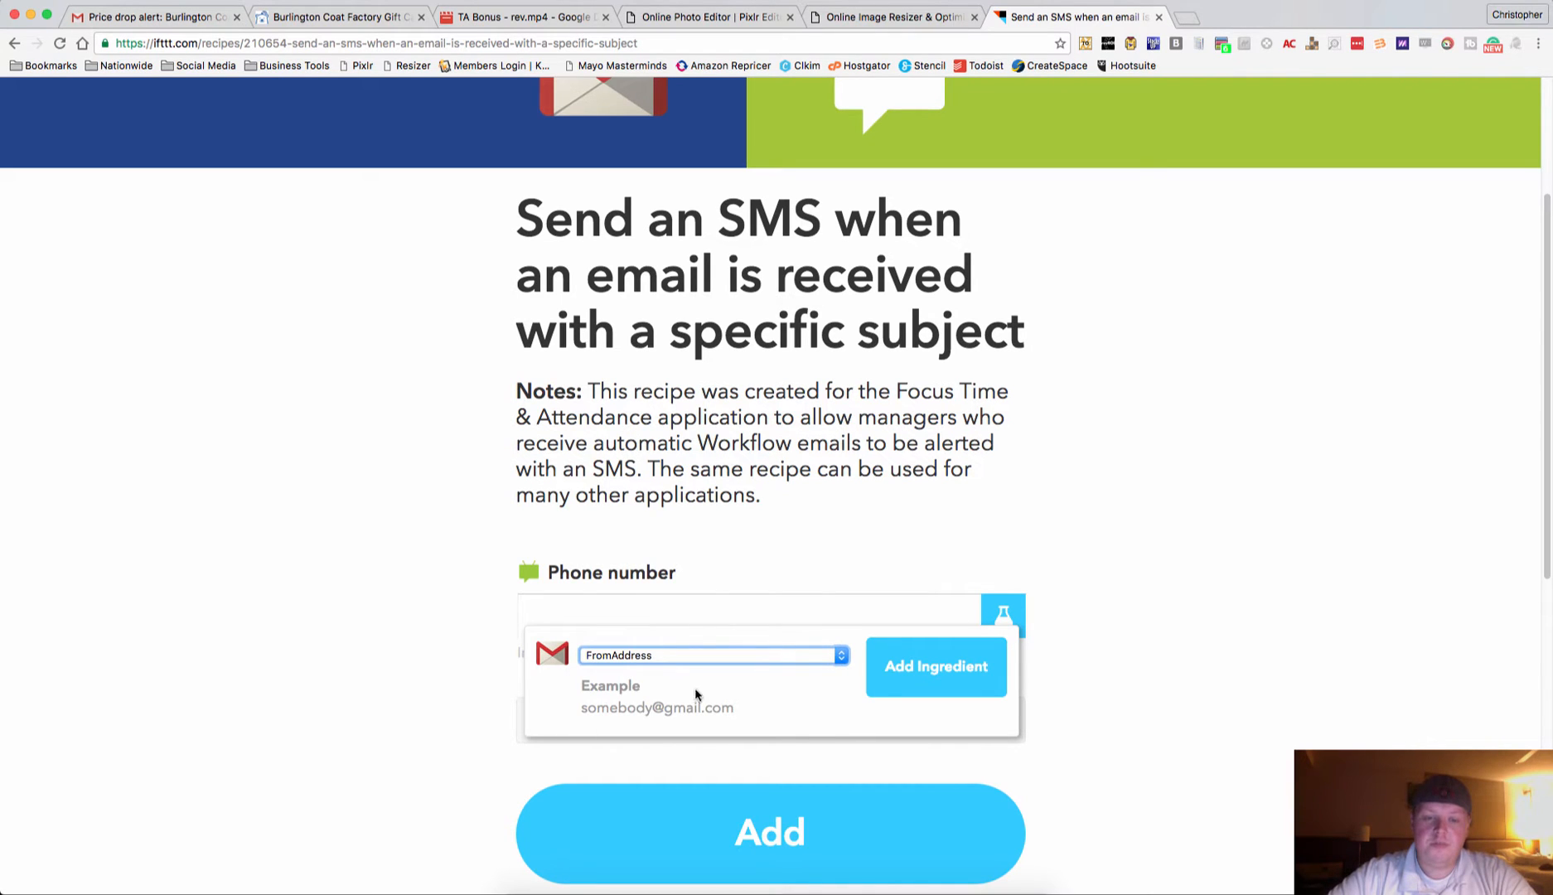
pyautogui.click(934, 667)
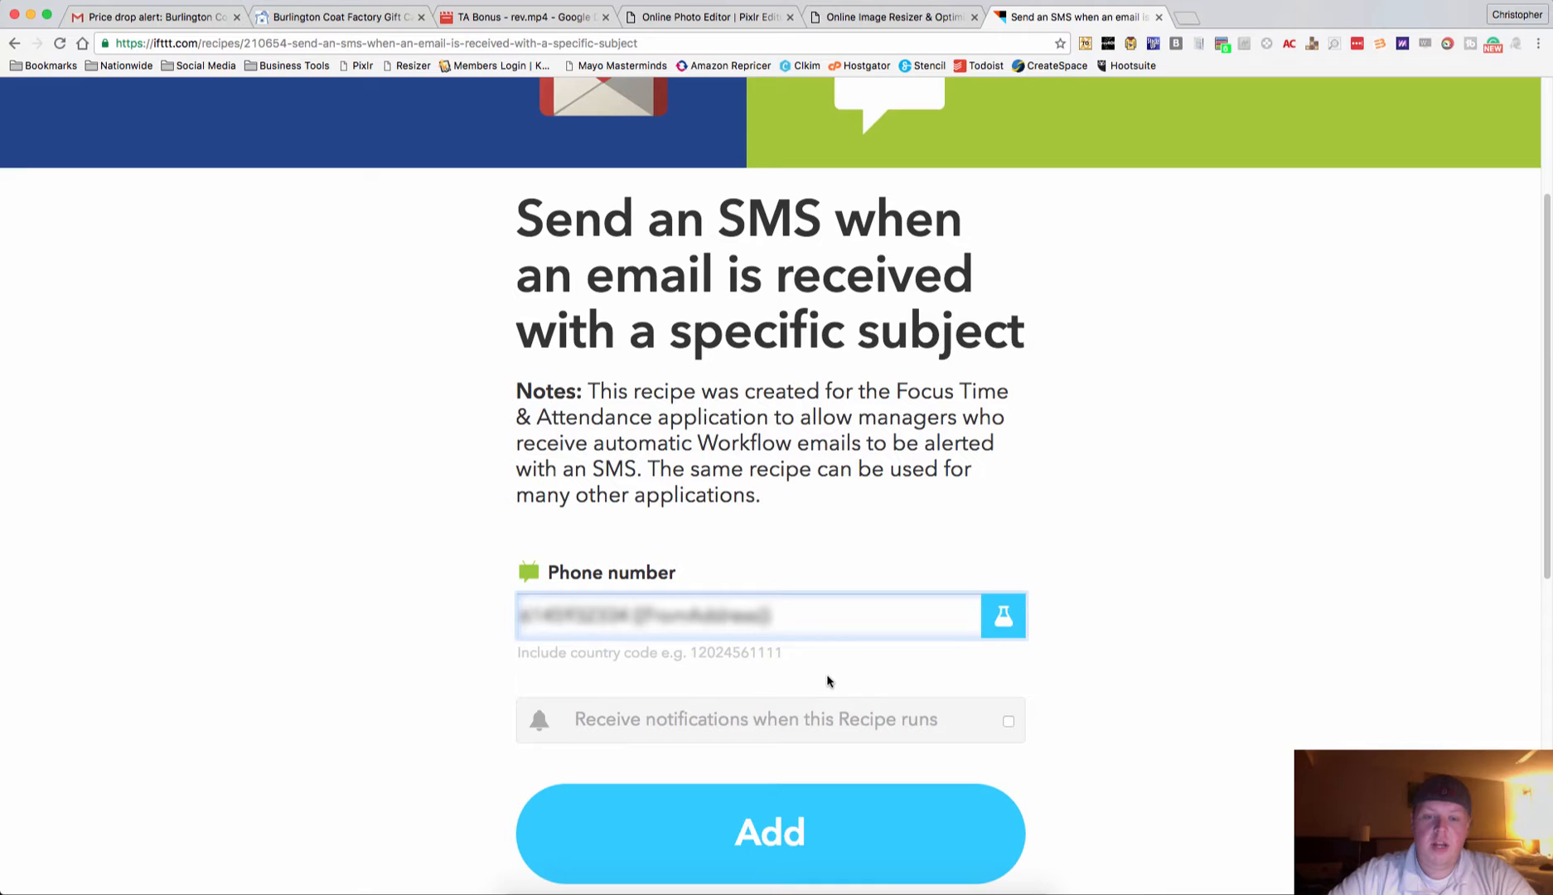
pyautogui.scroll(-3)
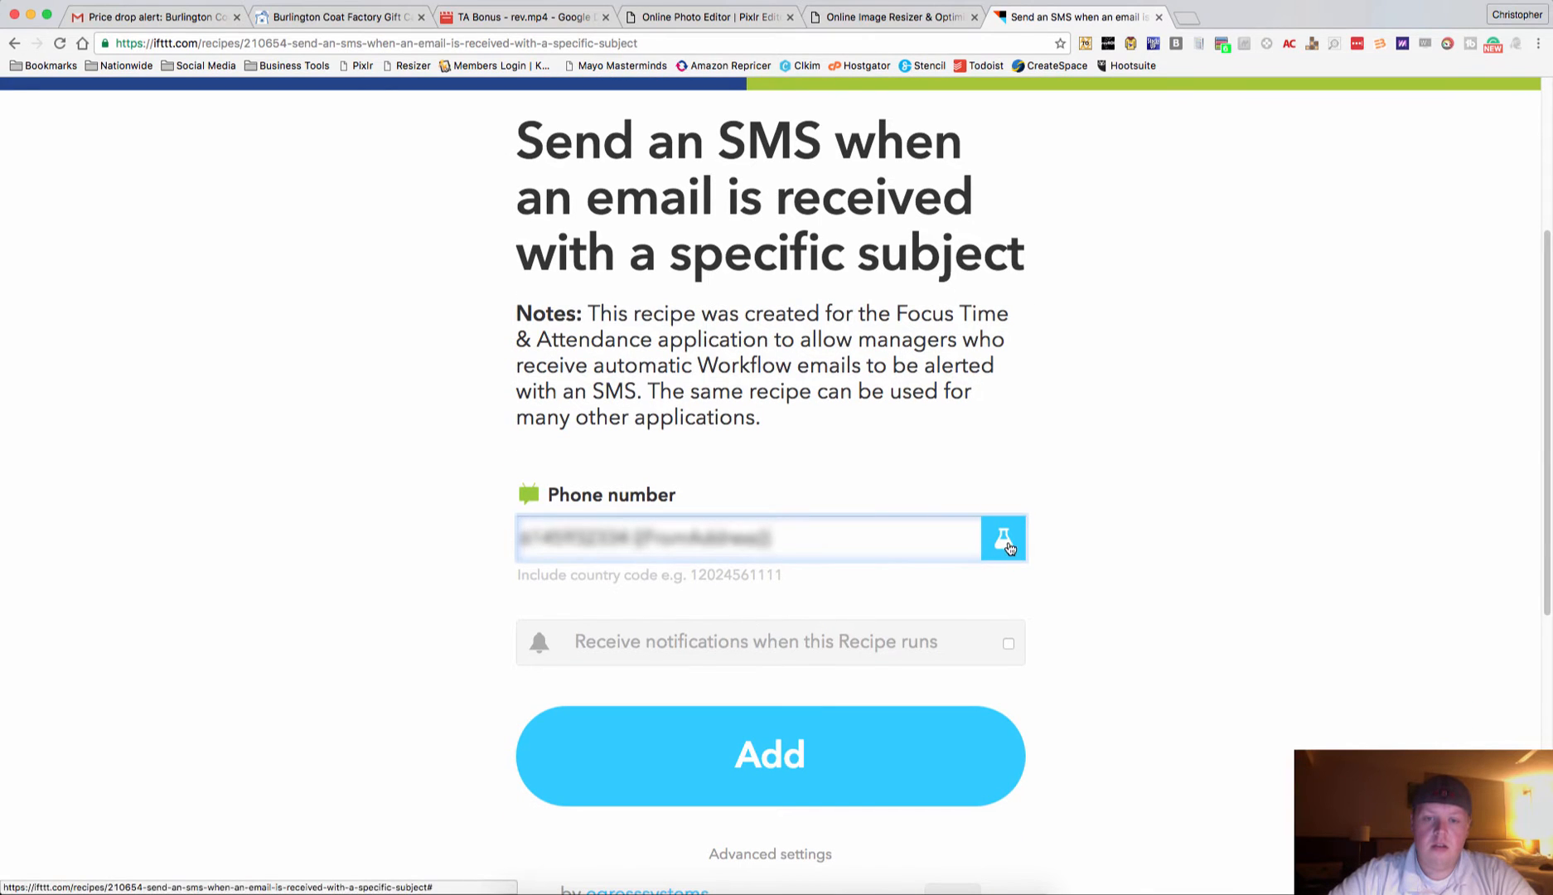
pyautogui.click(1003, 537)
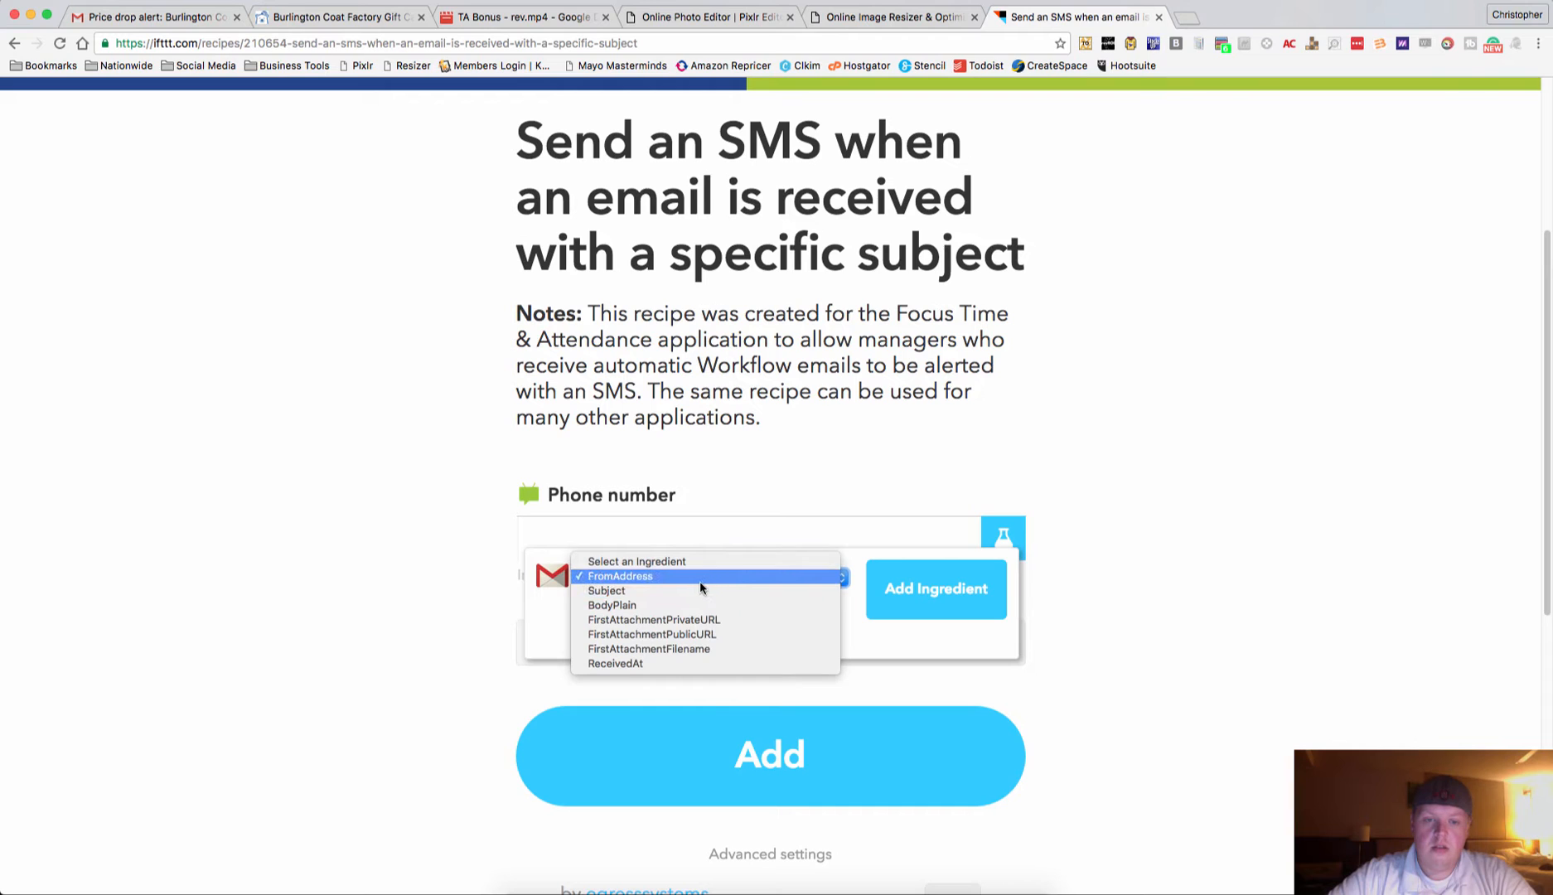
pyautogui.moveTo(714, 583)
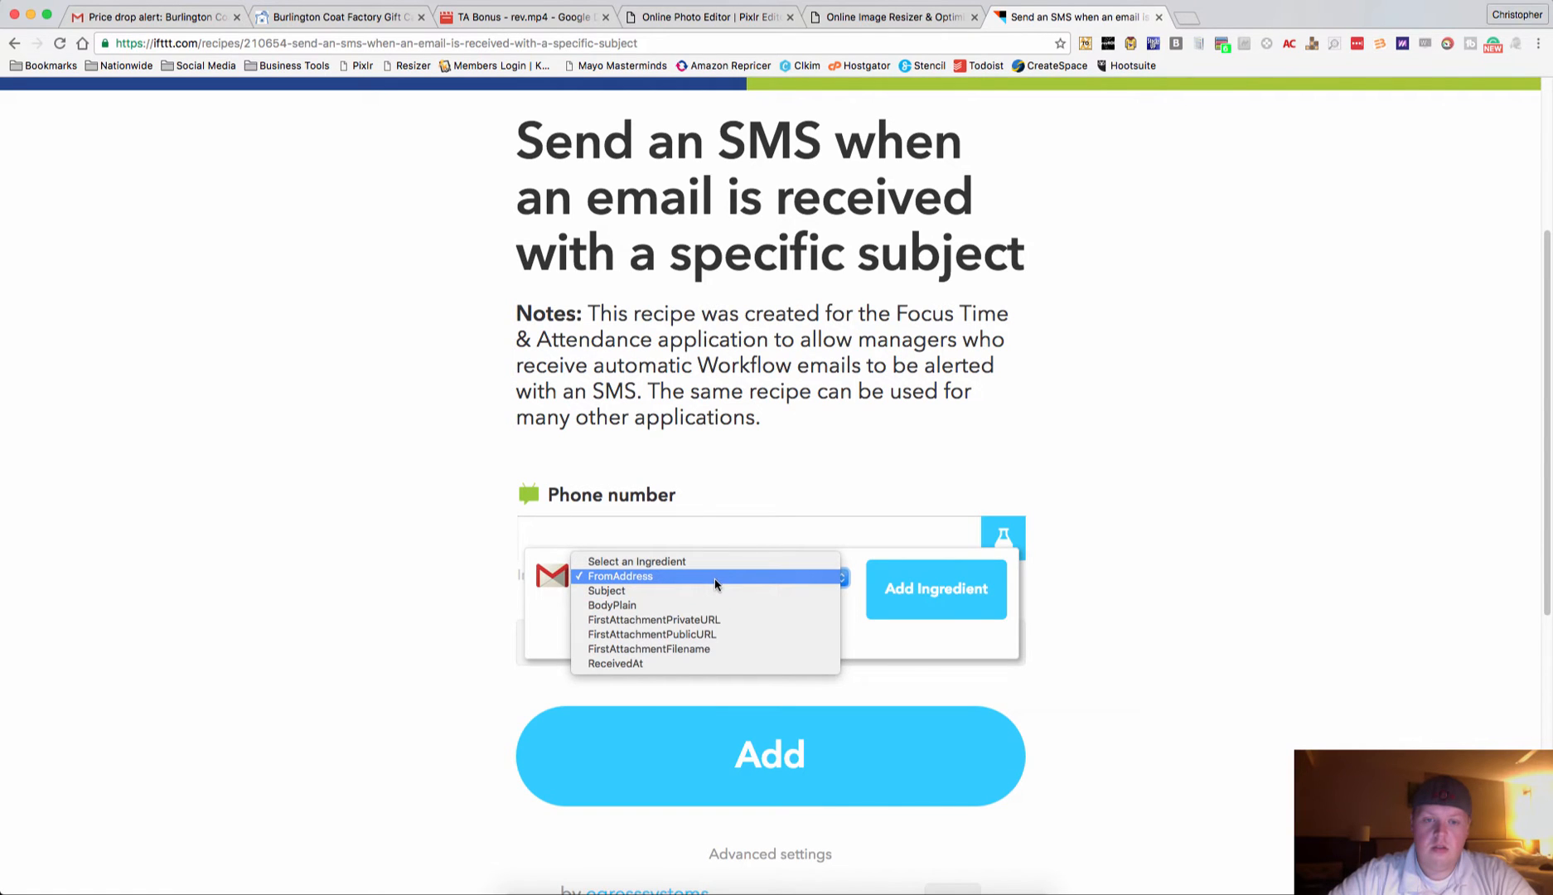
pyautogui.click(618, 577)
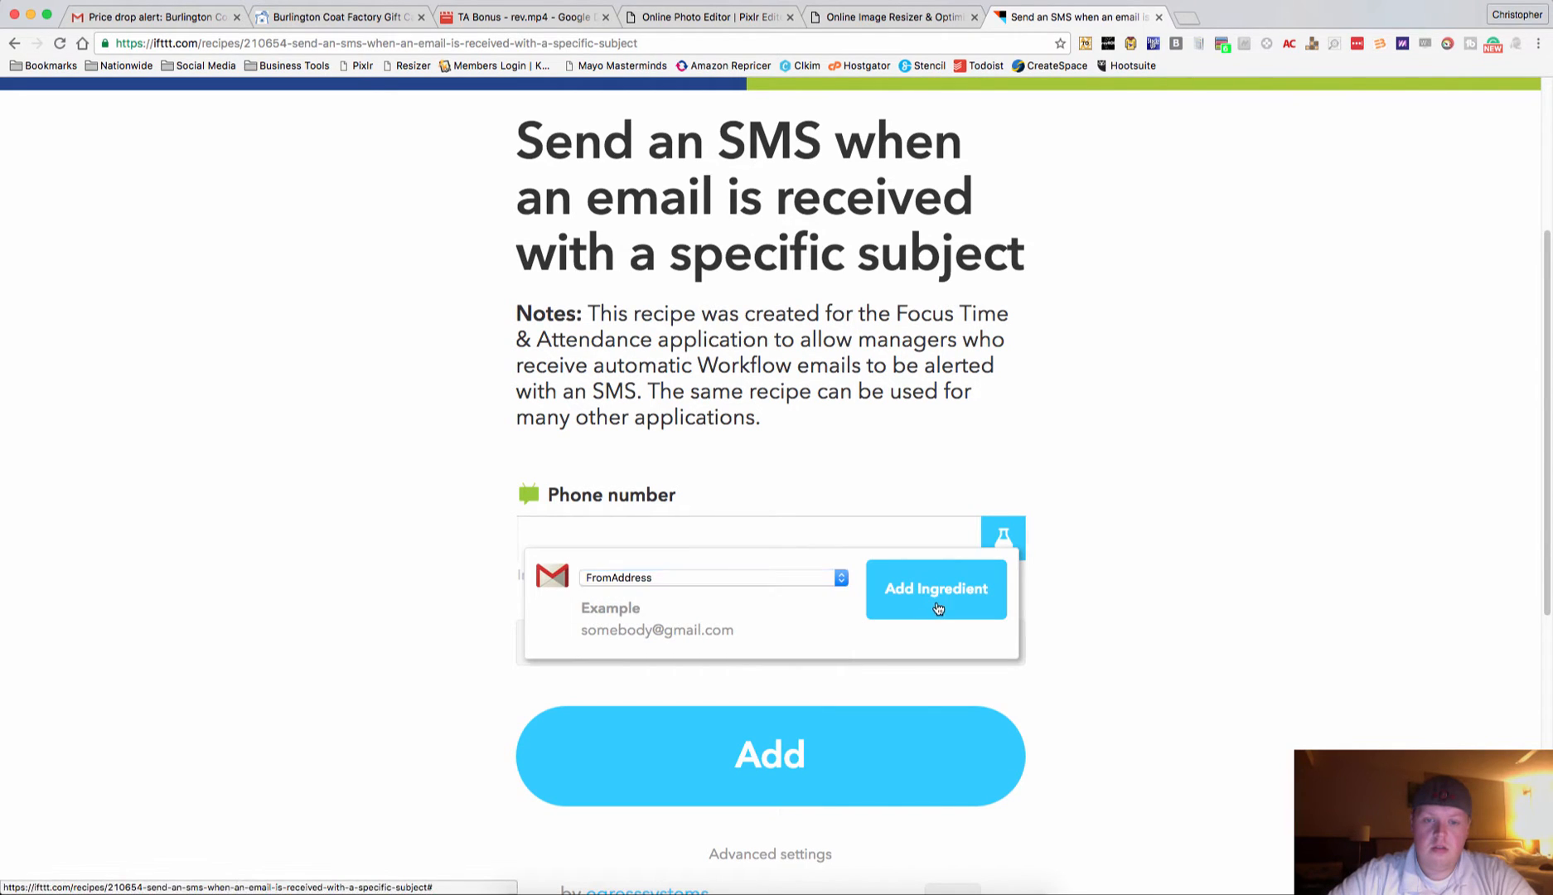
pyautogui.click(935, 588)
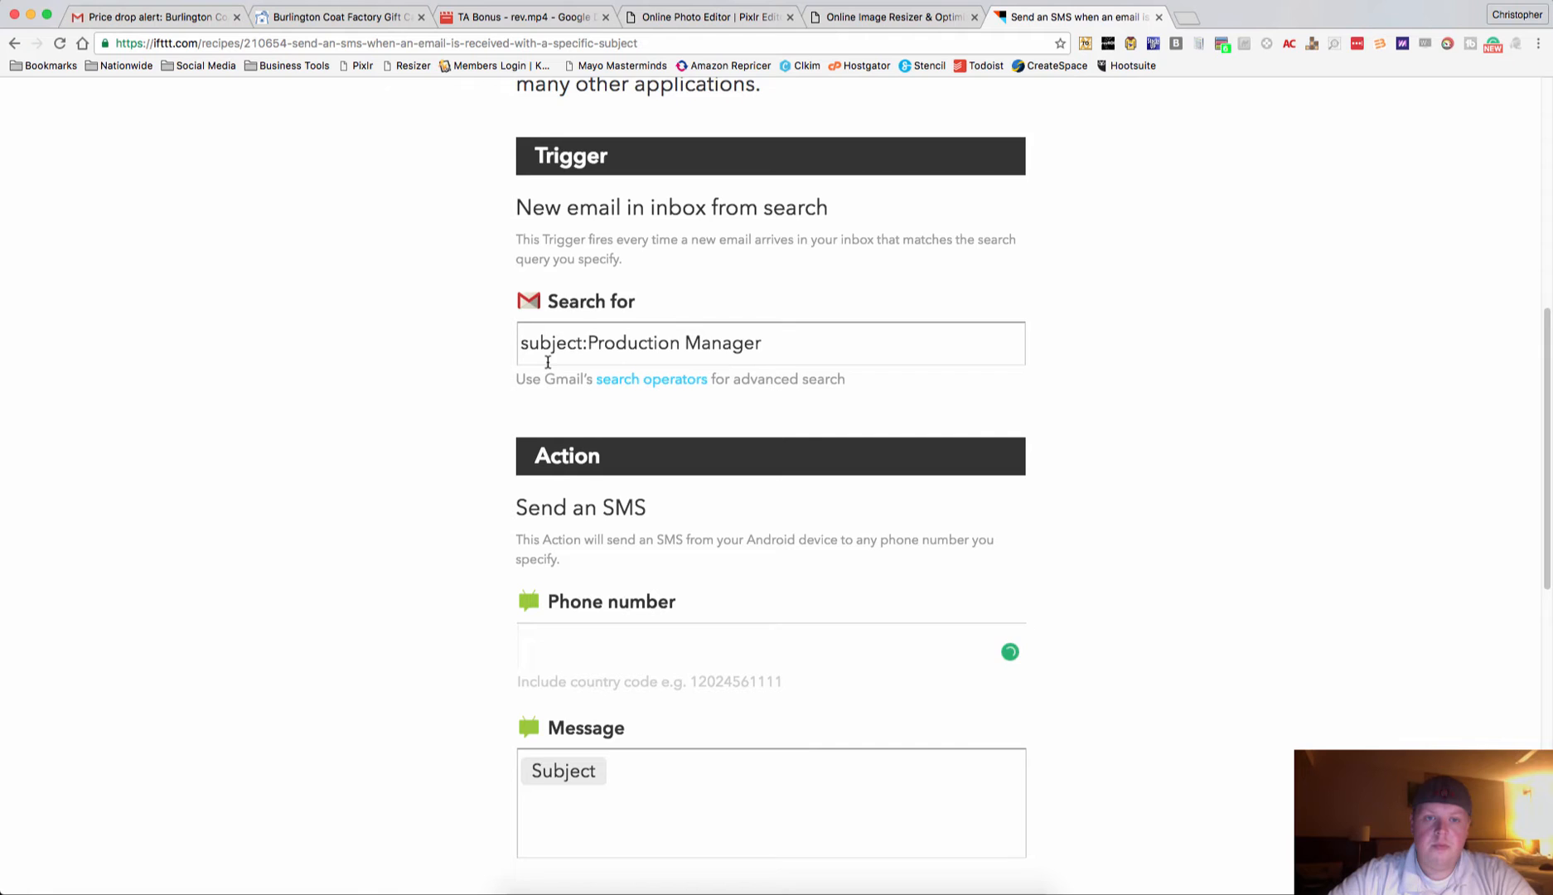
# Review the recipe page and strip 'Production Manager' so the Search for field reads only 'subject:'.
pyautogui.scroll(3)
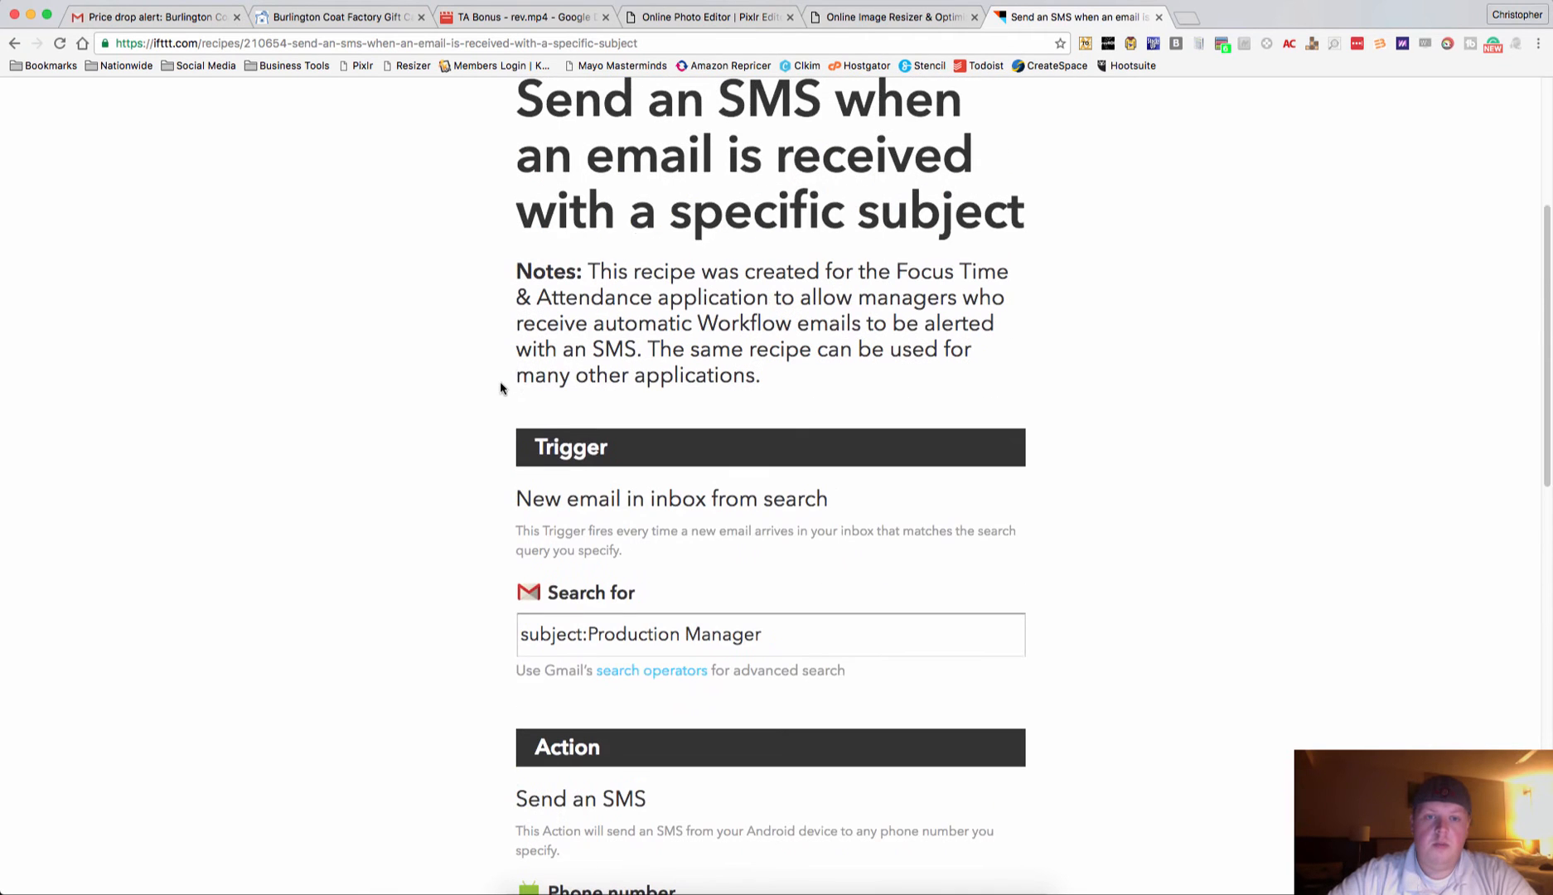
pyautogui.scroll(-3)
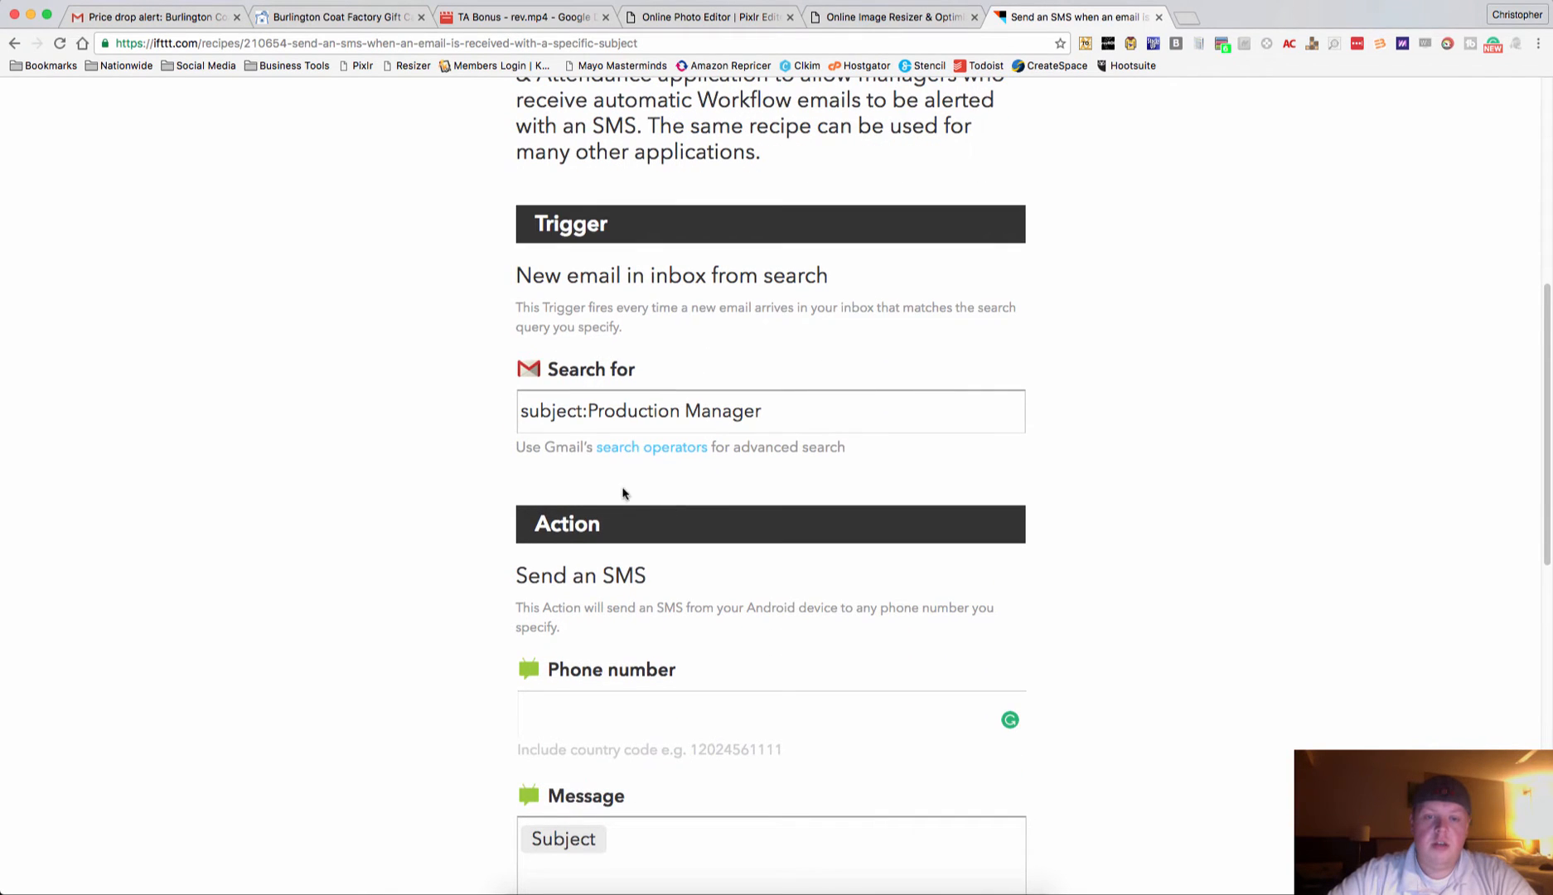
pyautogui.scroll(-3)
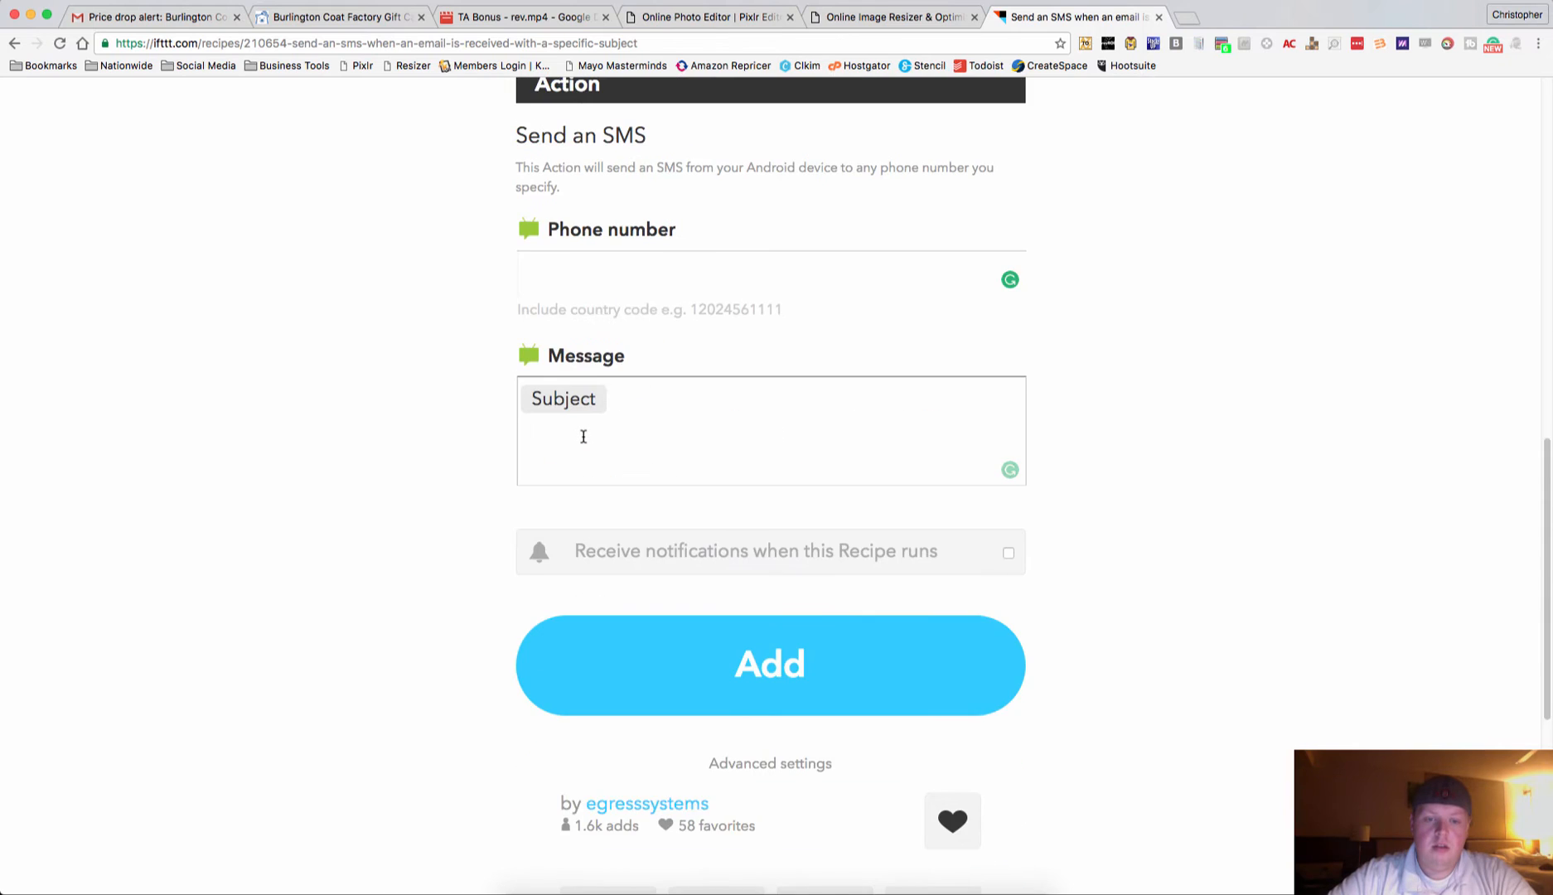
pyautogui.scroll(-3)
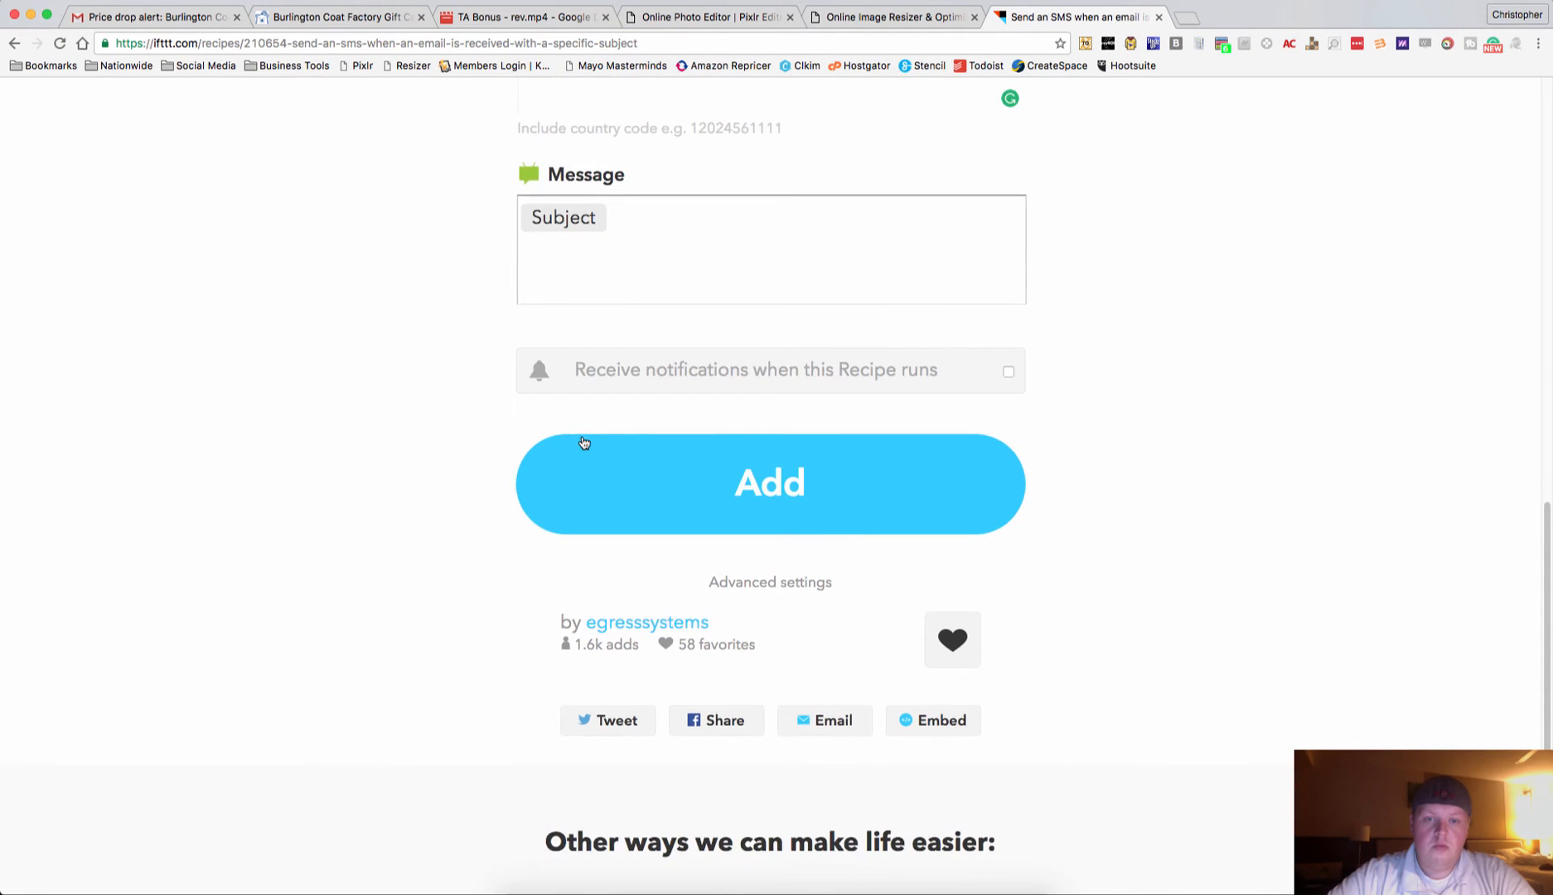
pyautogui.scroll(3)
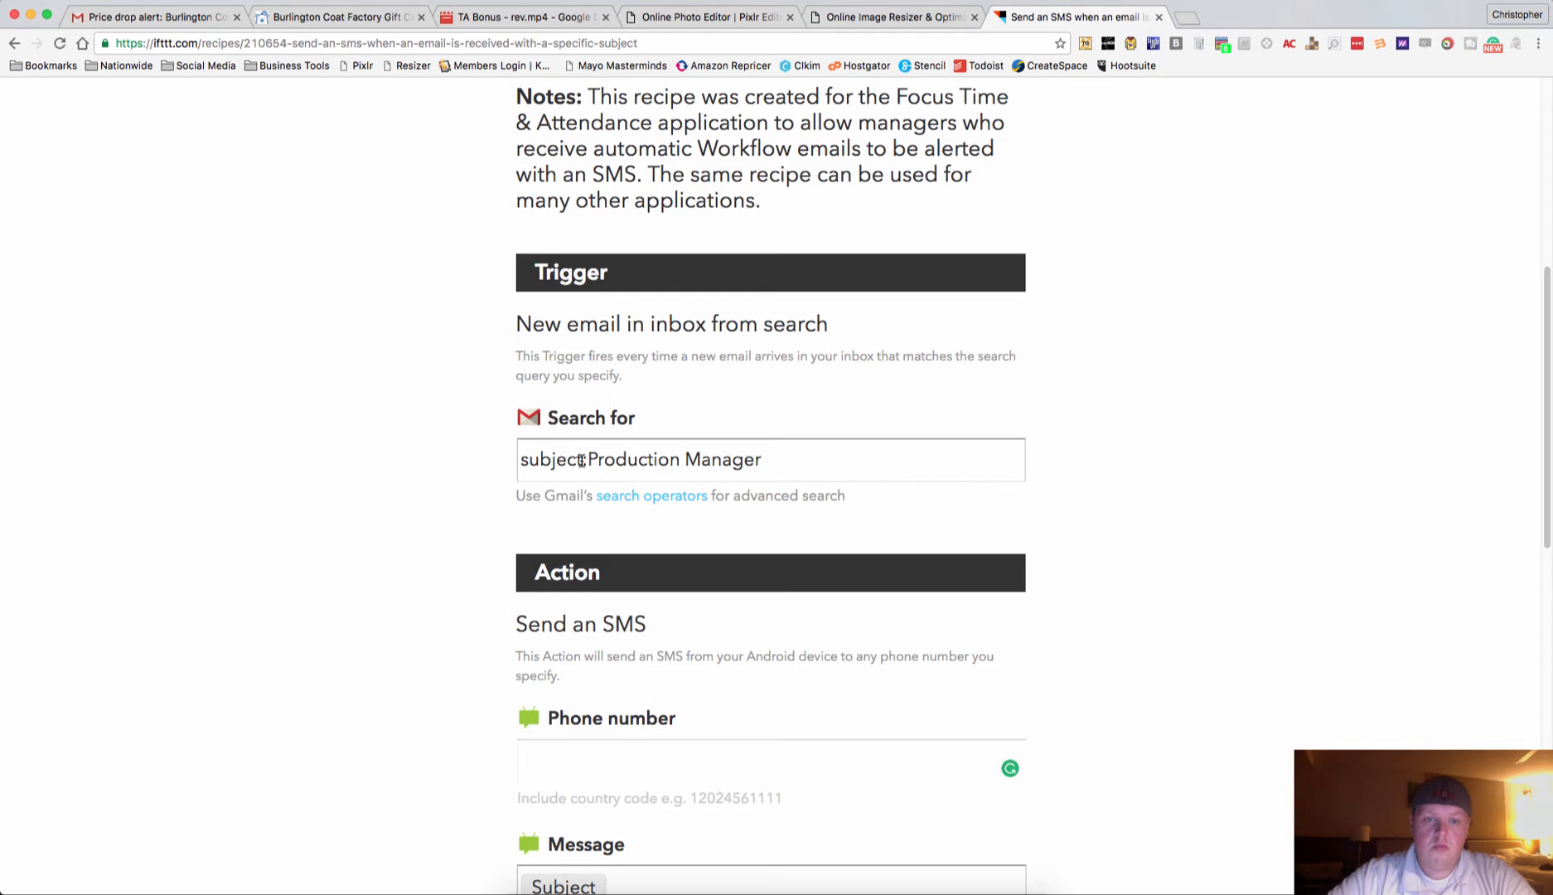
pyautogui.scroll(-3)
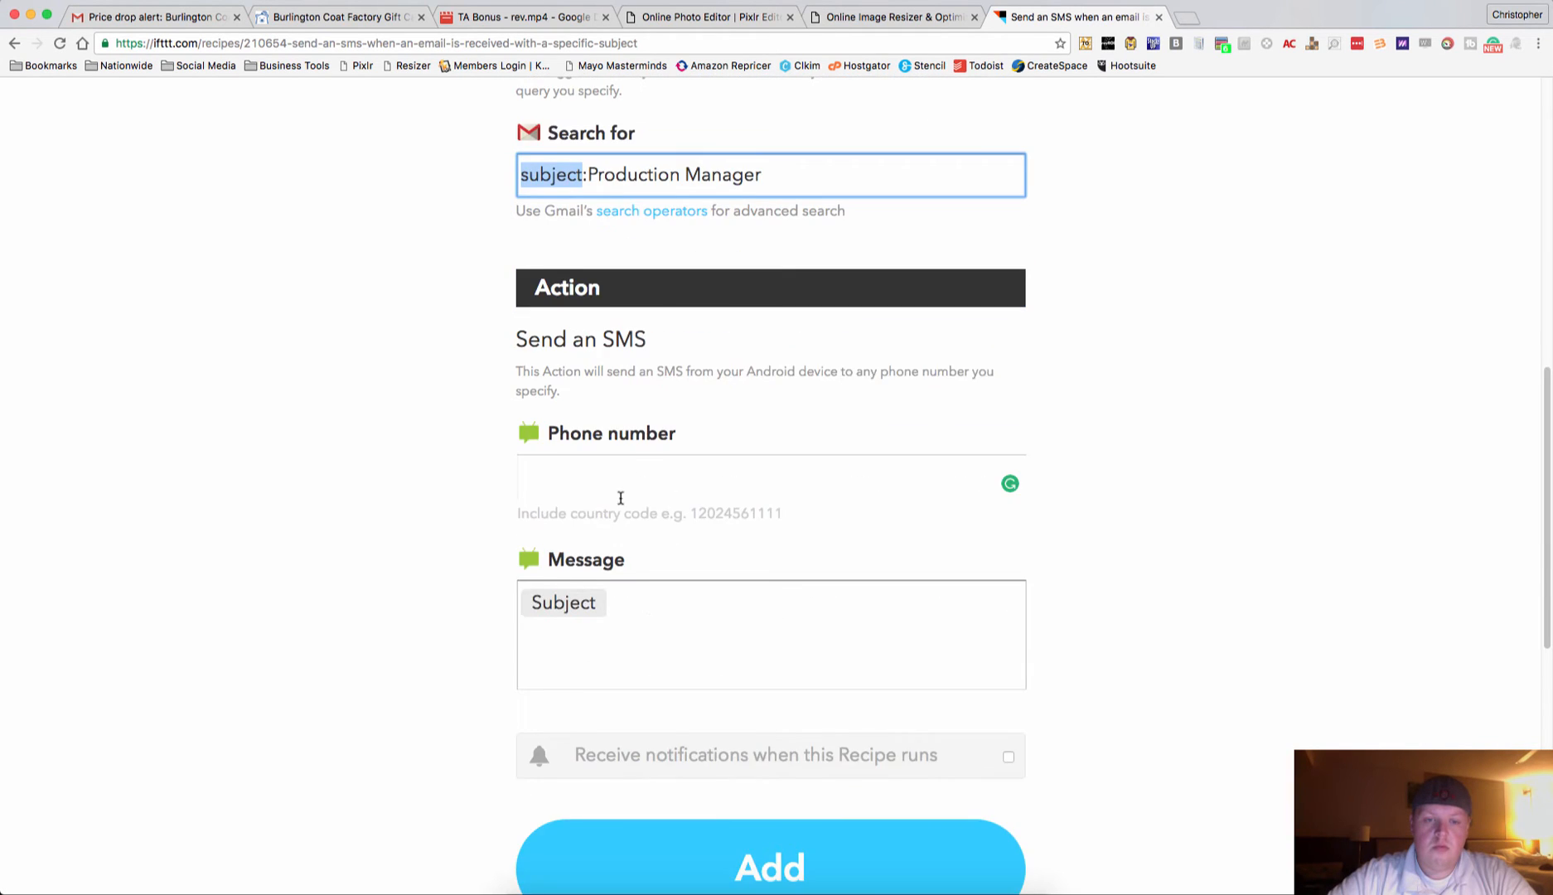
pyautogui.scroll(-3)
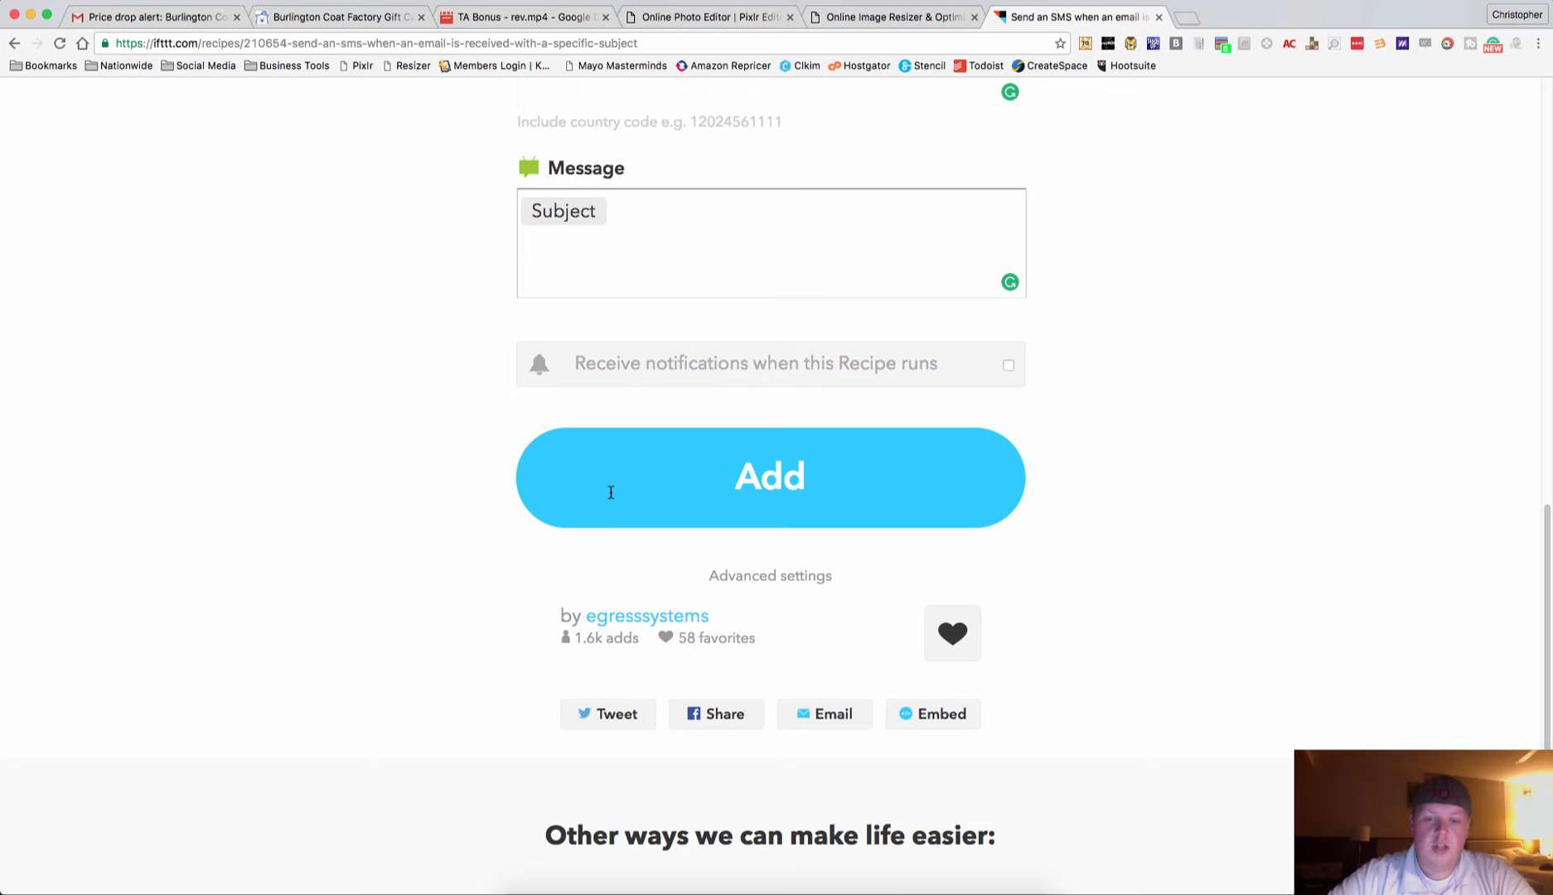
pyautogui.scroll(3)
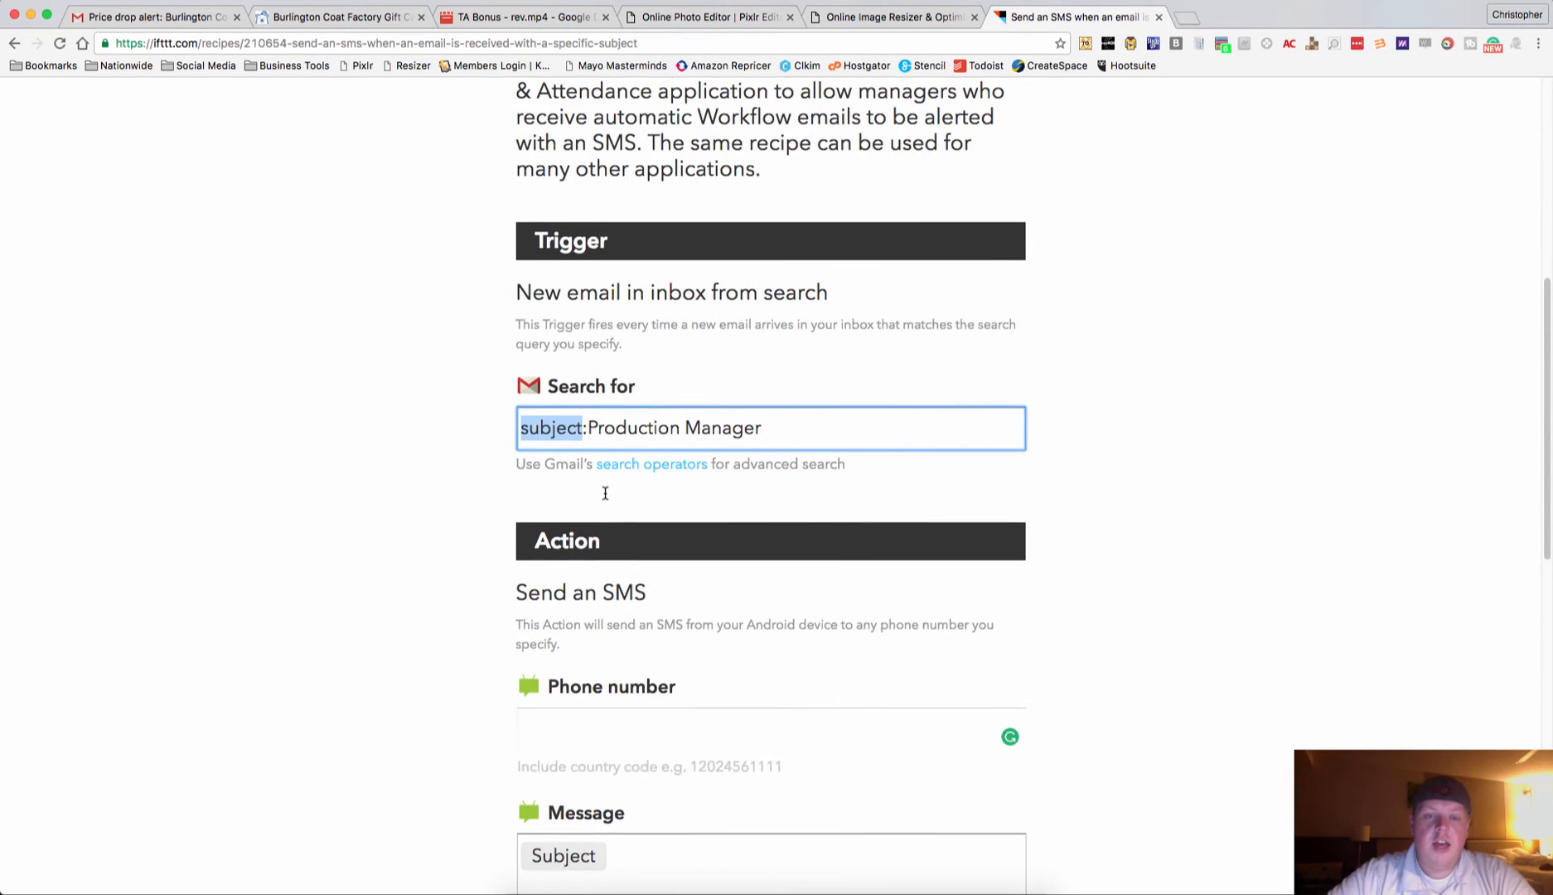
pyautogui.scroll(3)
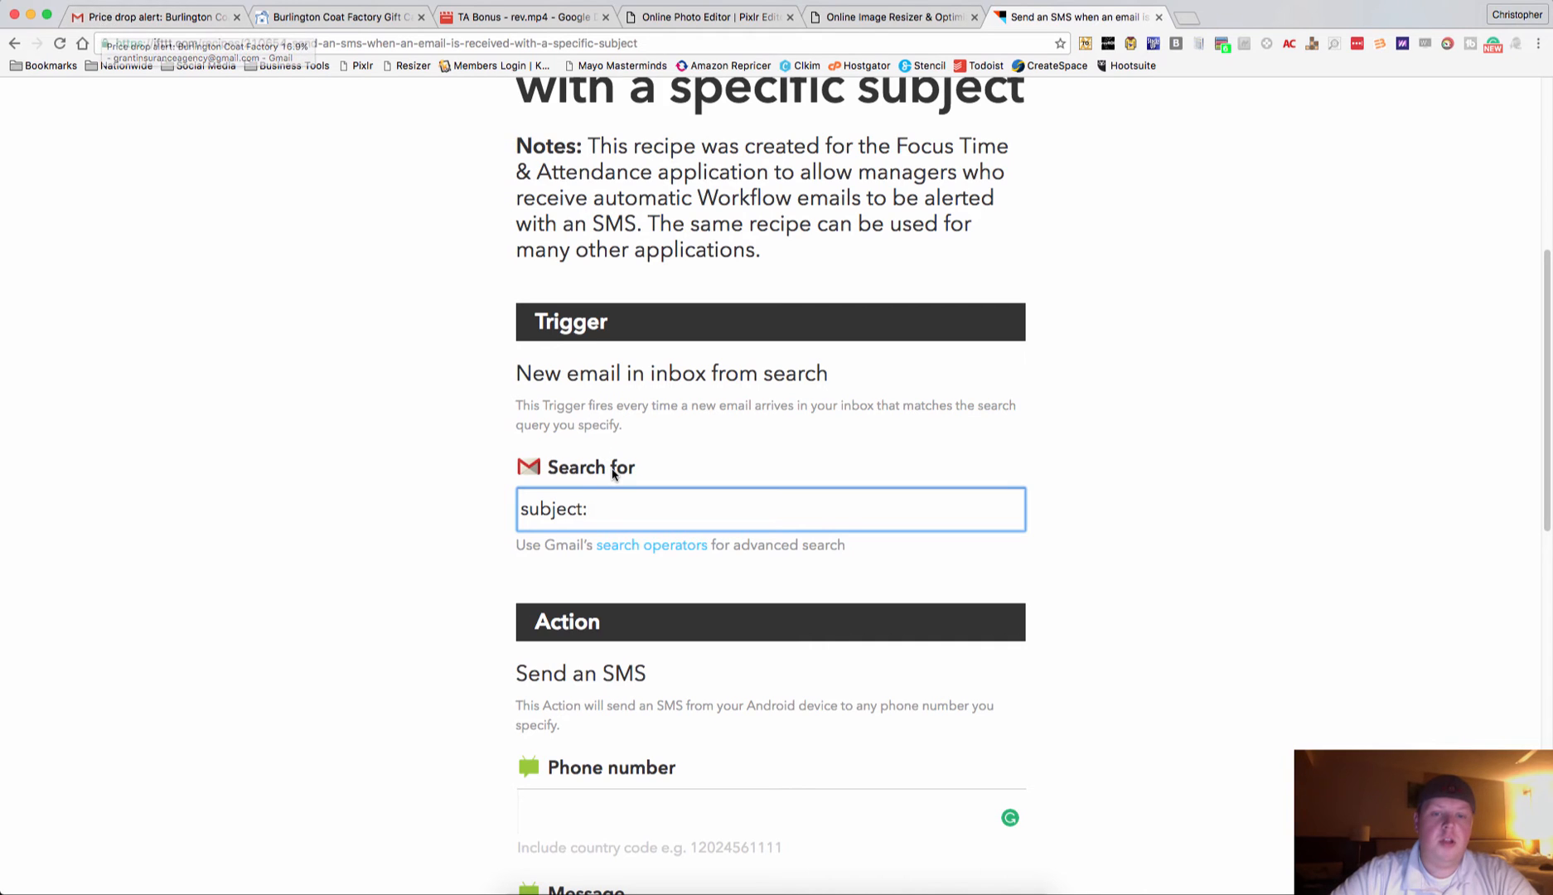
# Make the trigger search 'subject:Price drop alert' and paste the phone number as the SMS recipient.
pyautogui.write('Pric')
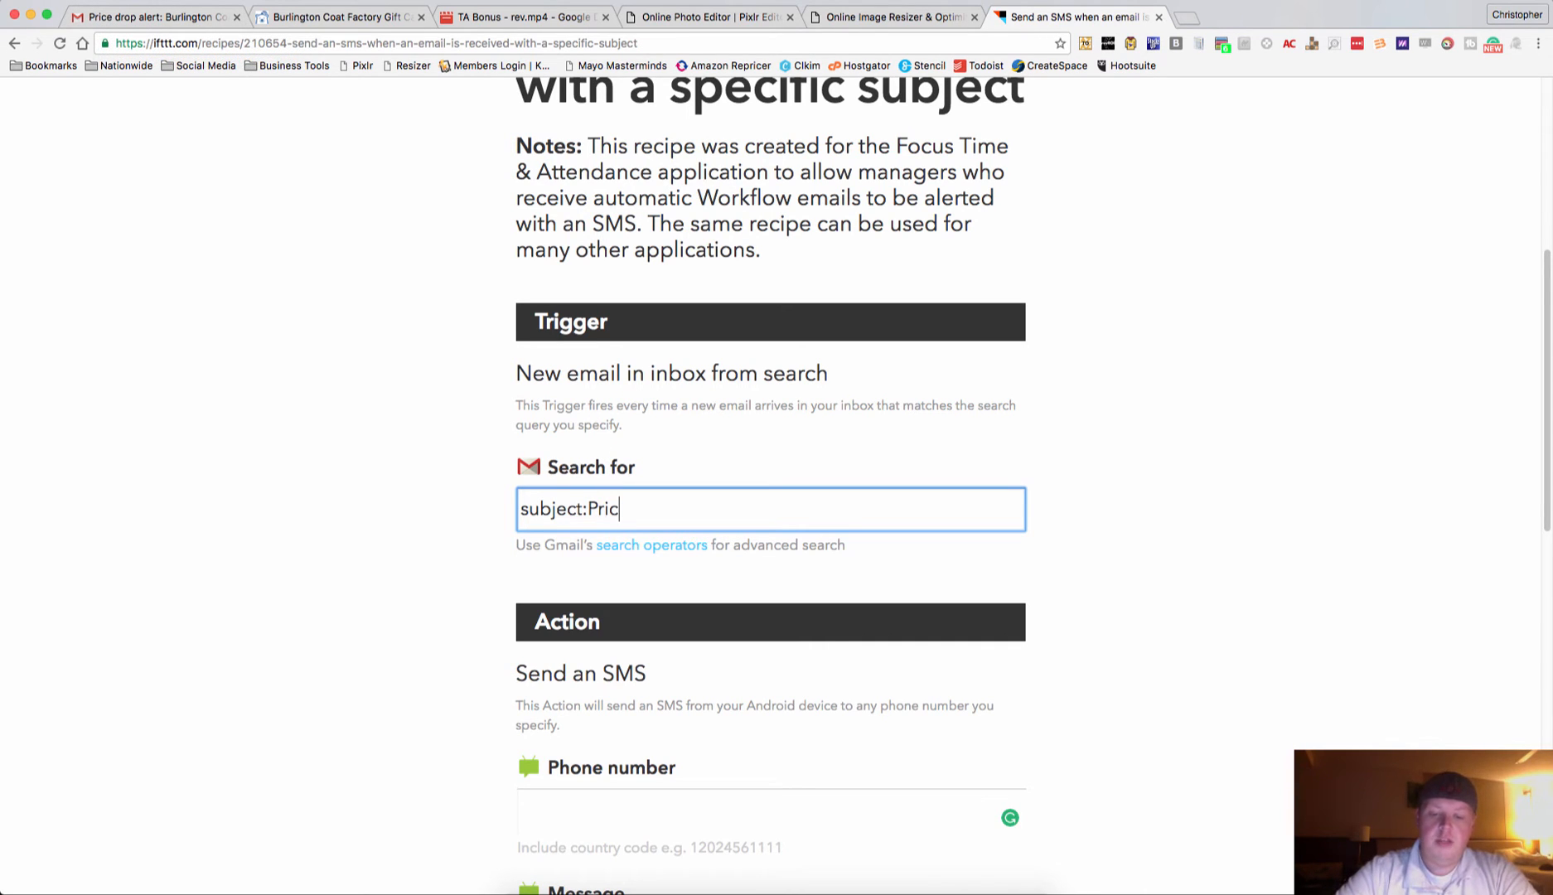
pyautogui.write('e drop alert')
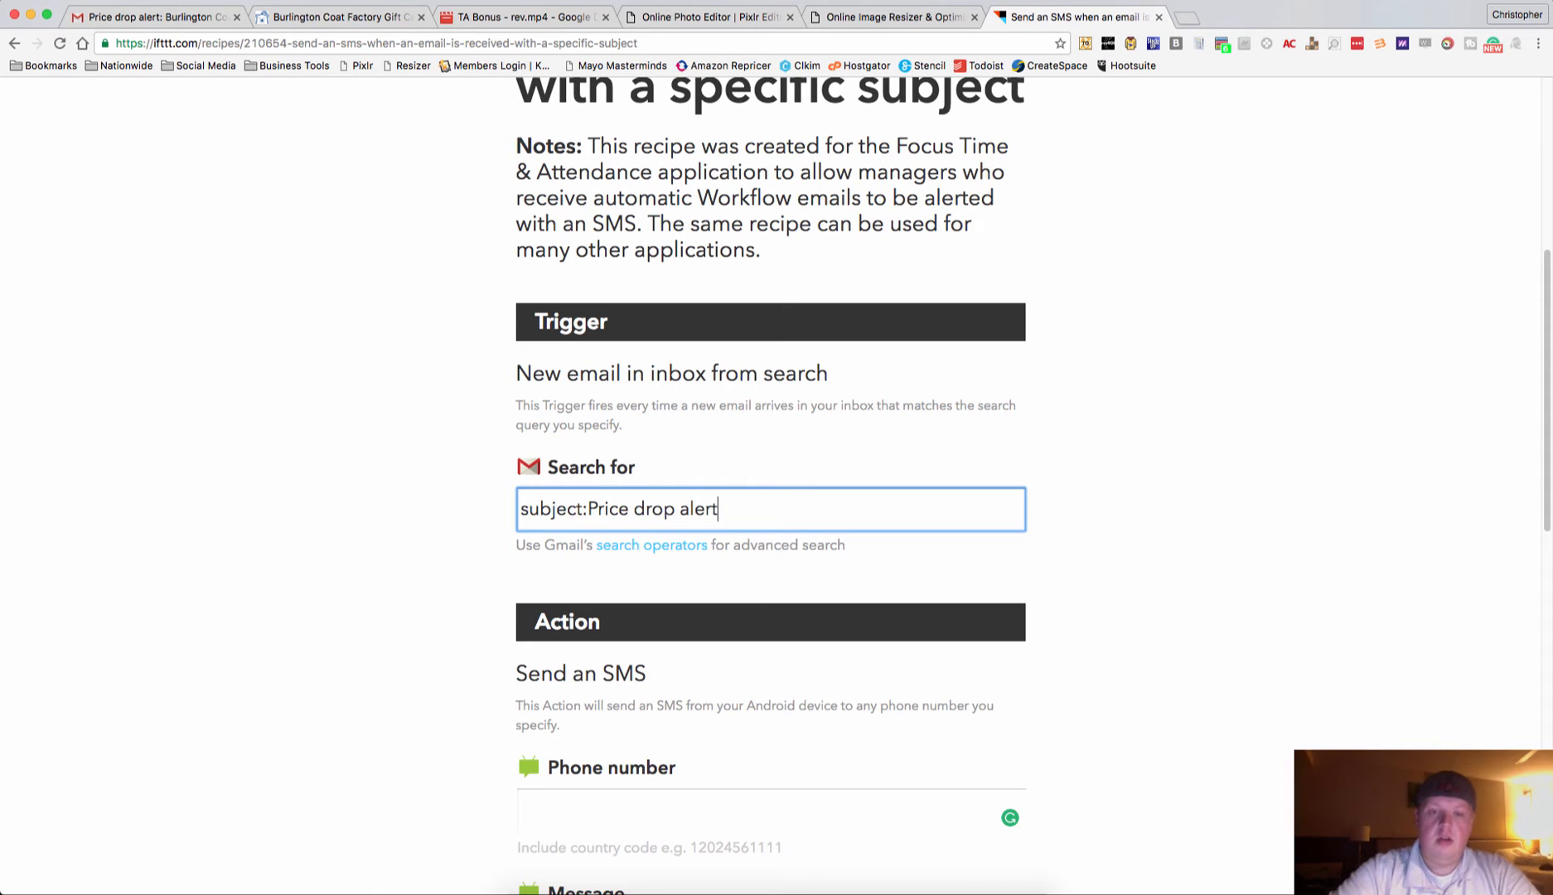
pyautogui.scroll(-3)
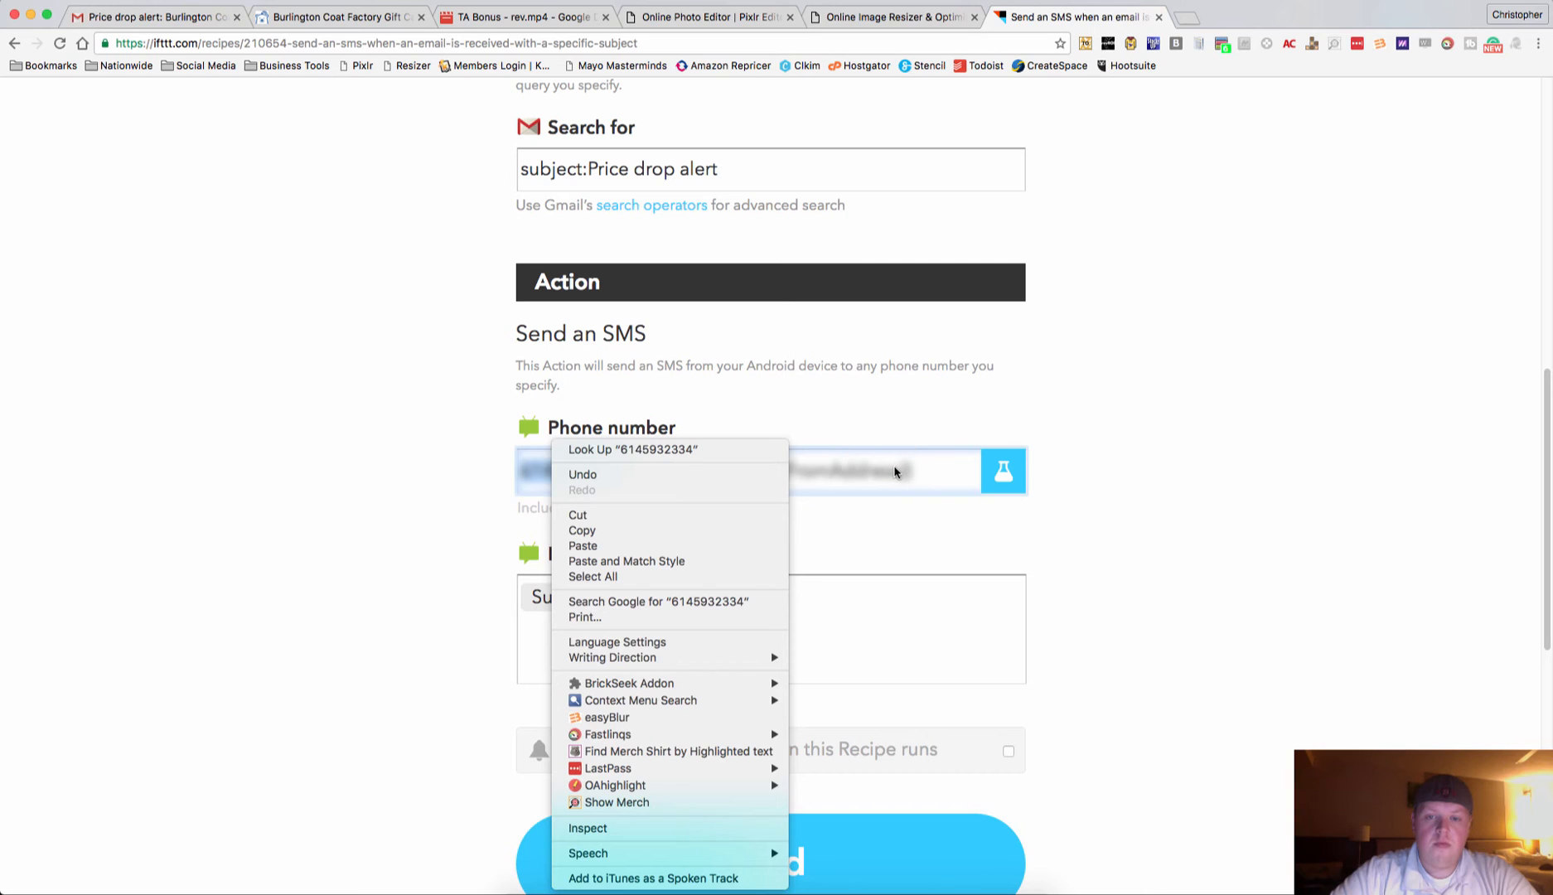
pyautogui.click(438, 474)
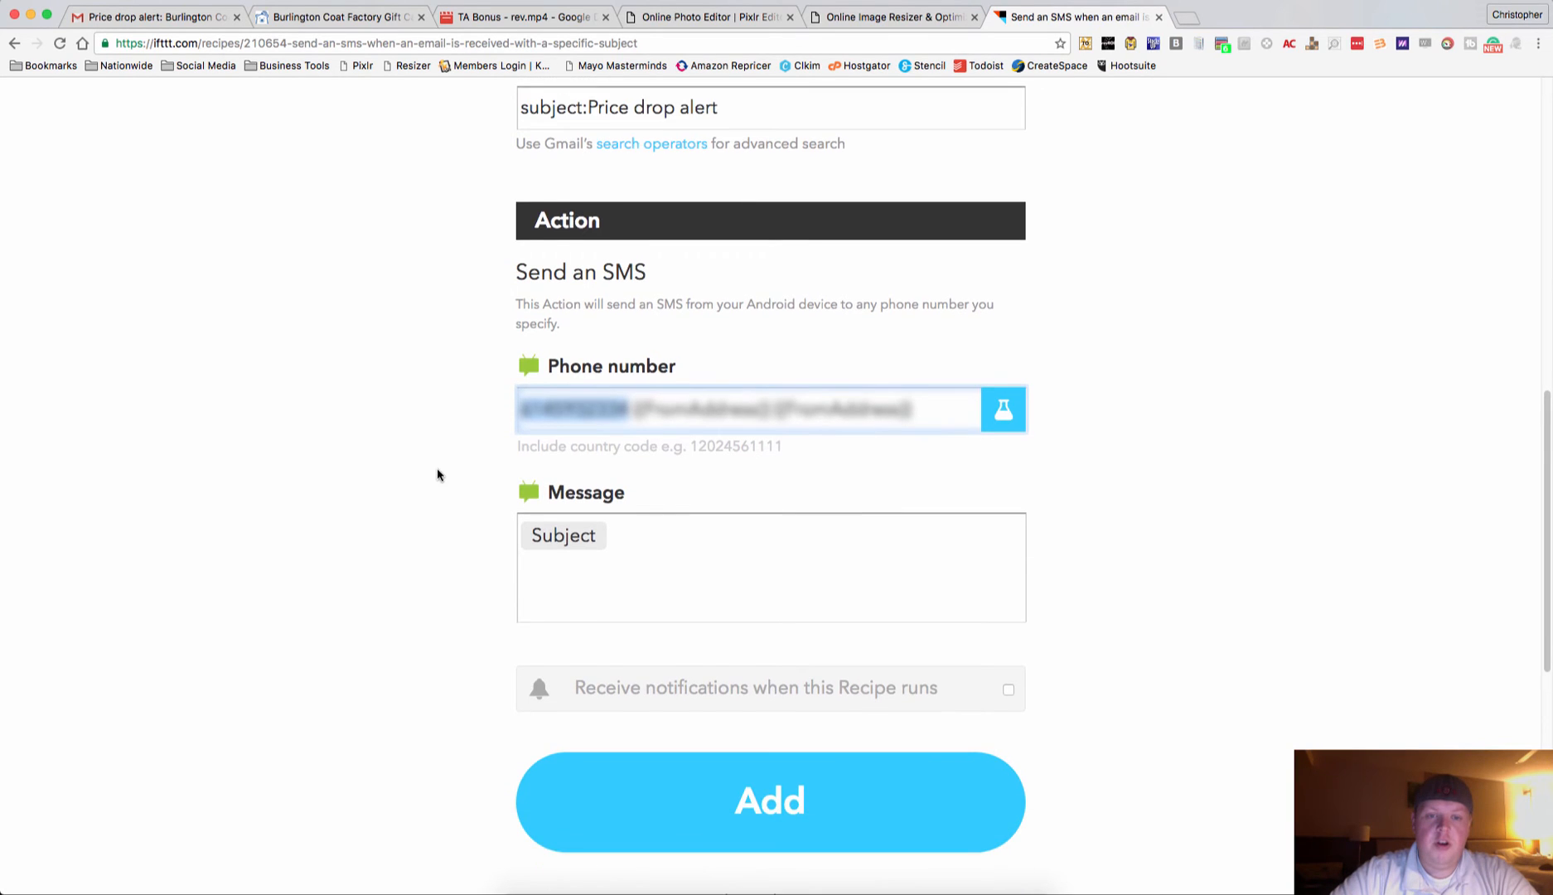
# Add the recipe, getting confirmation that it was created.
pyautogui.scroll(-3)
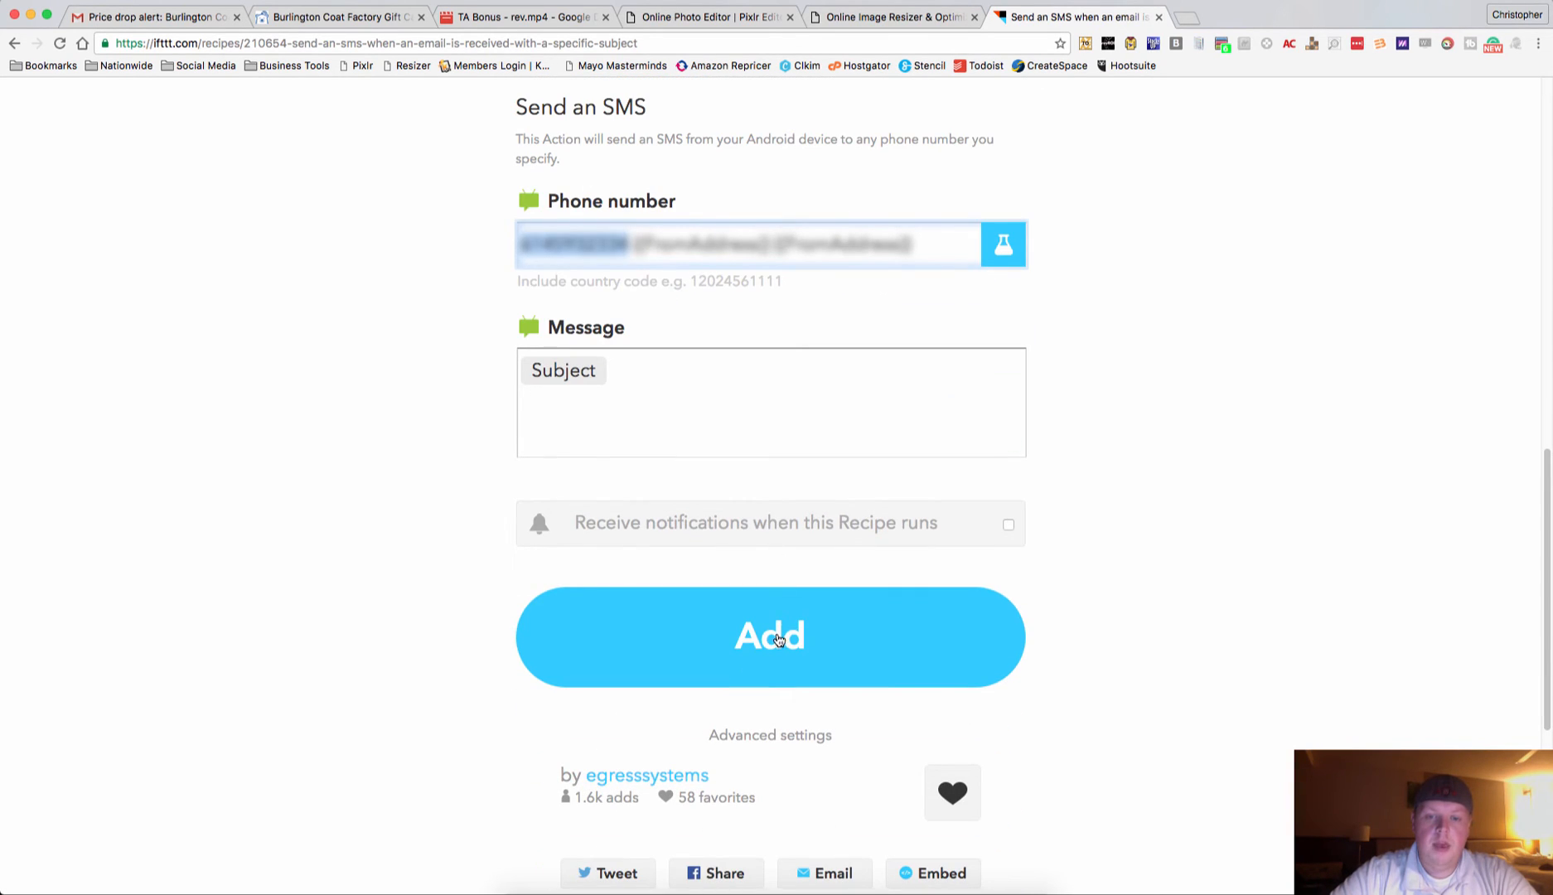
pyautogui.click(769, 636)
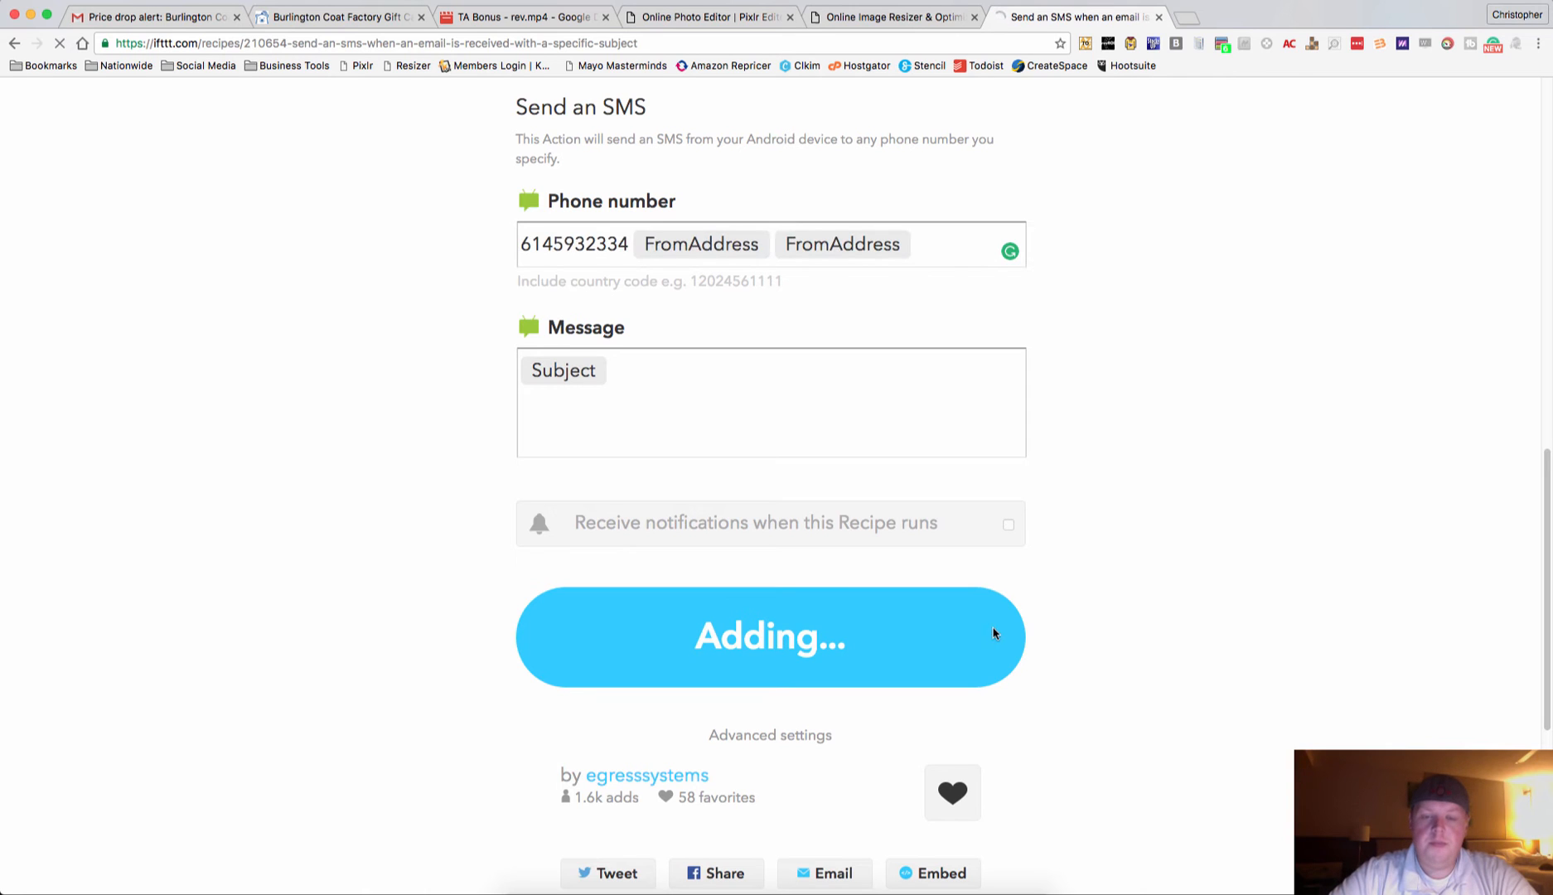
pyautogui.click(769, 636)
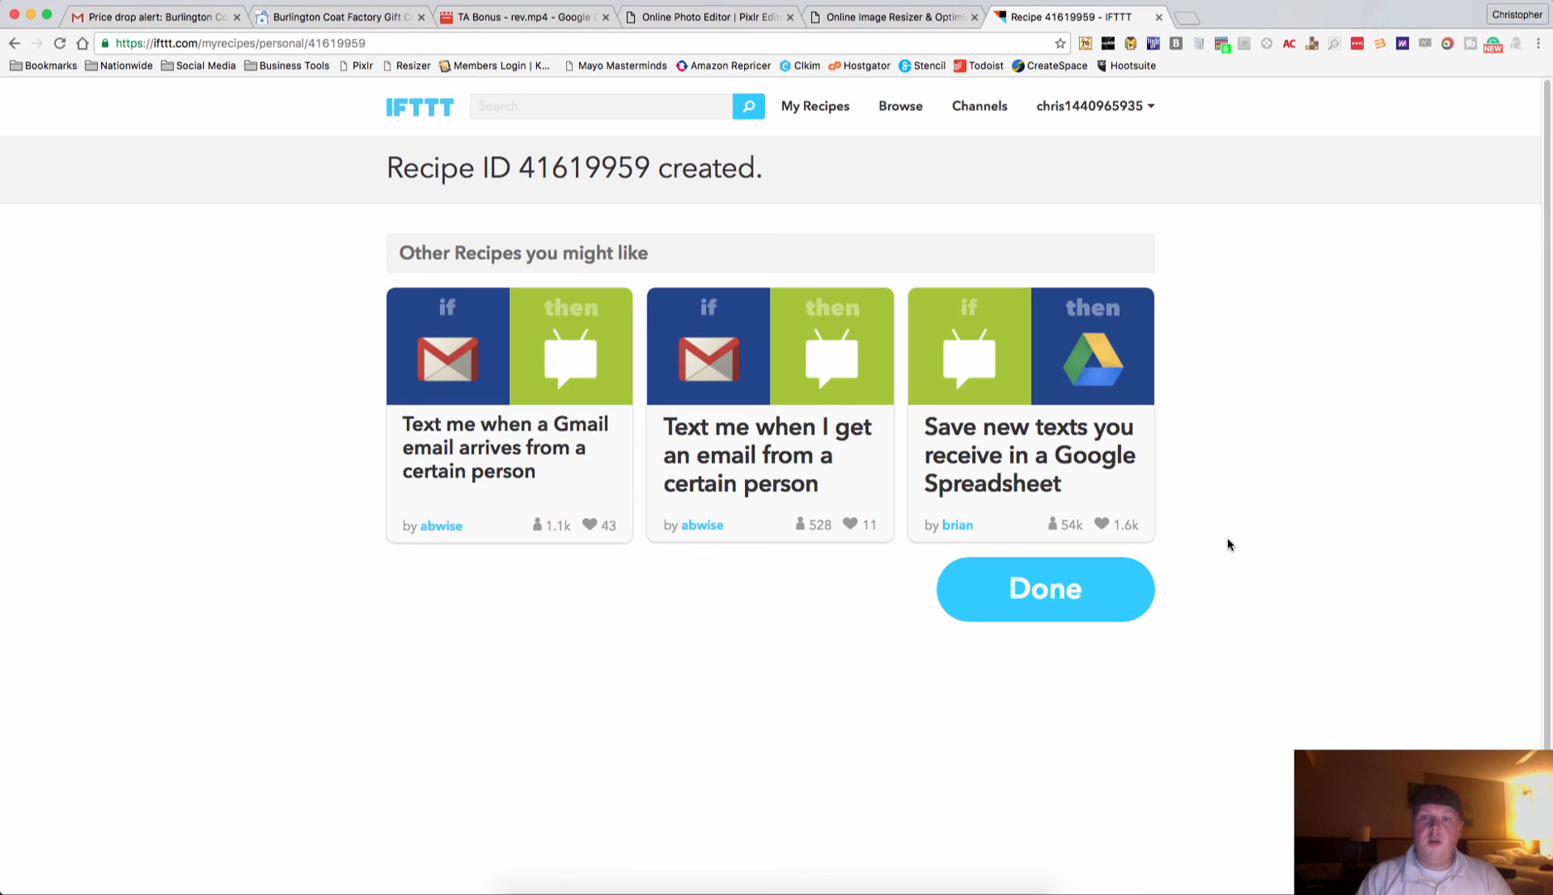
pyautogui.moveTo(1198, 405)
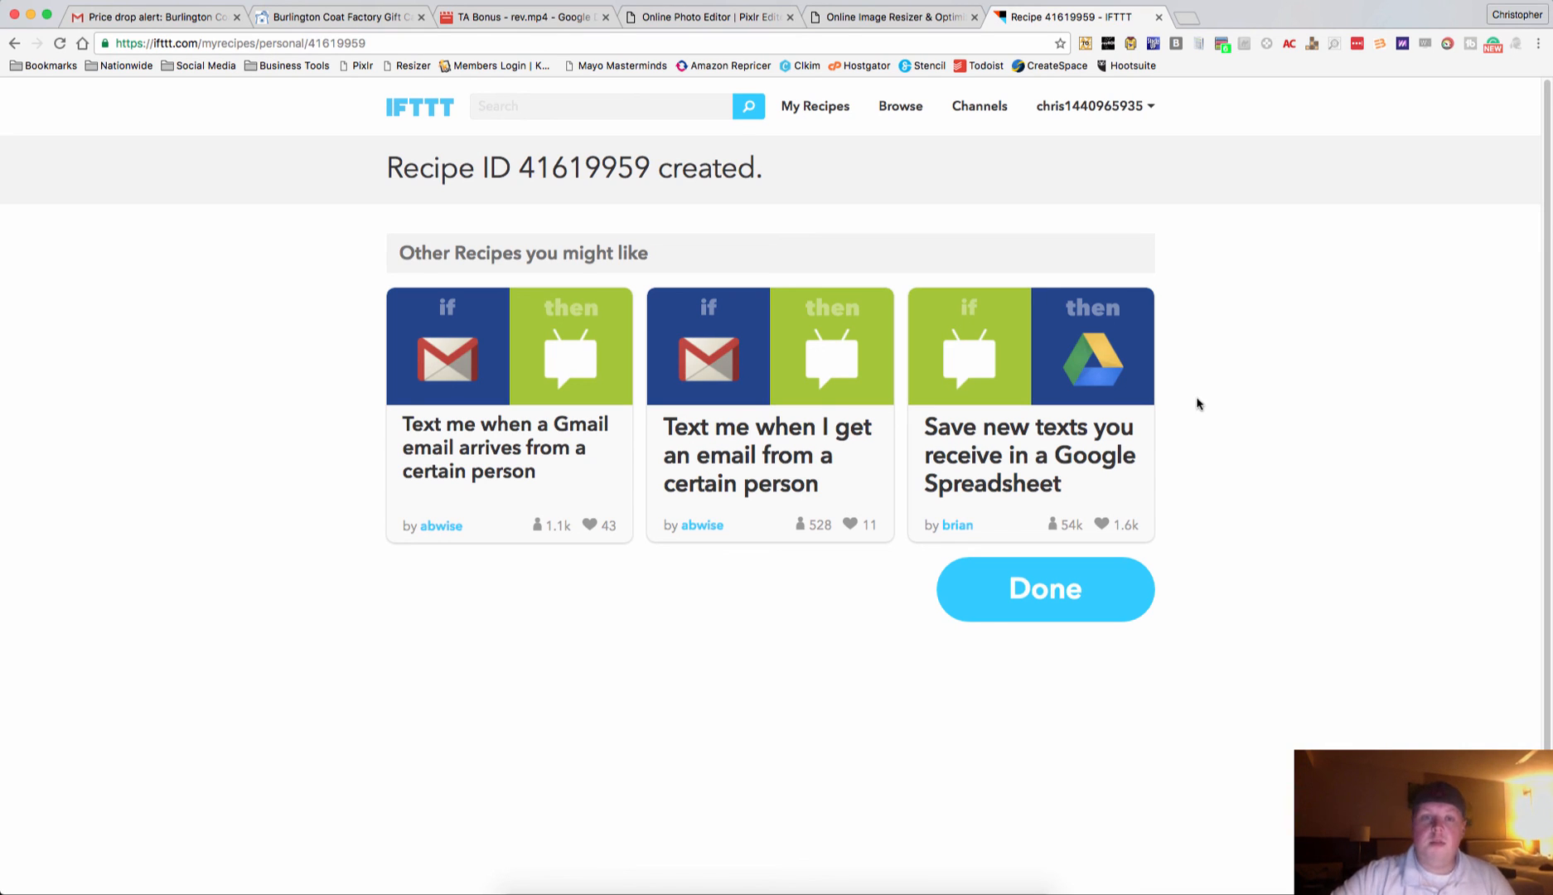
pyautogui.moveTo(1220, 314)
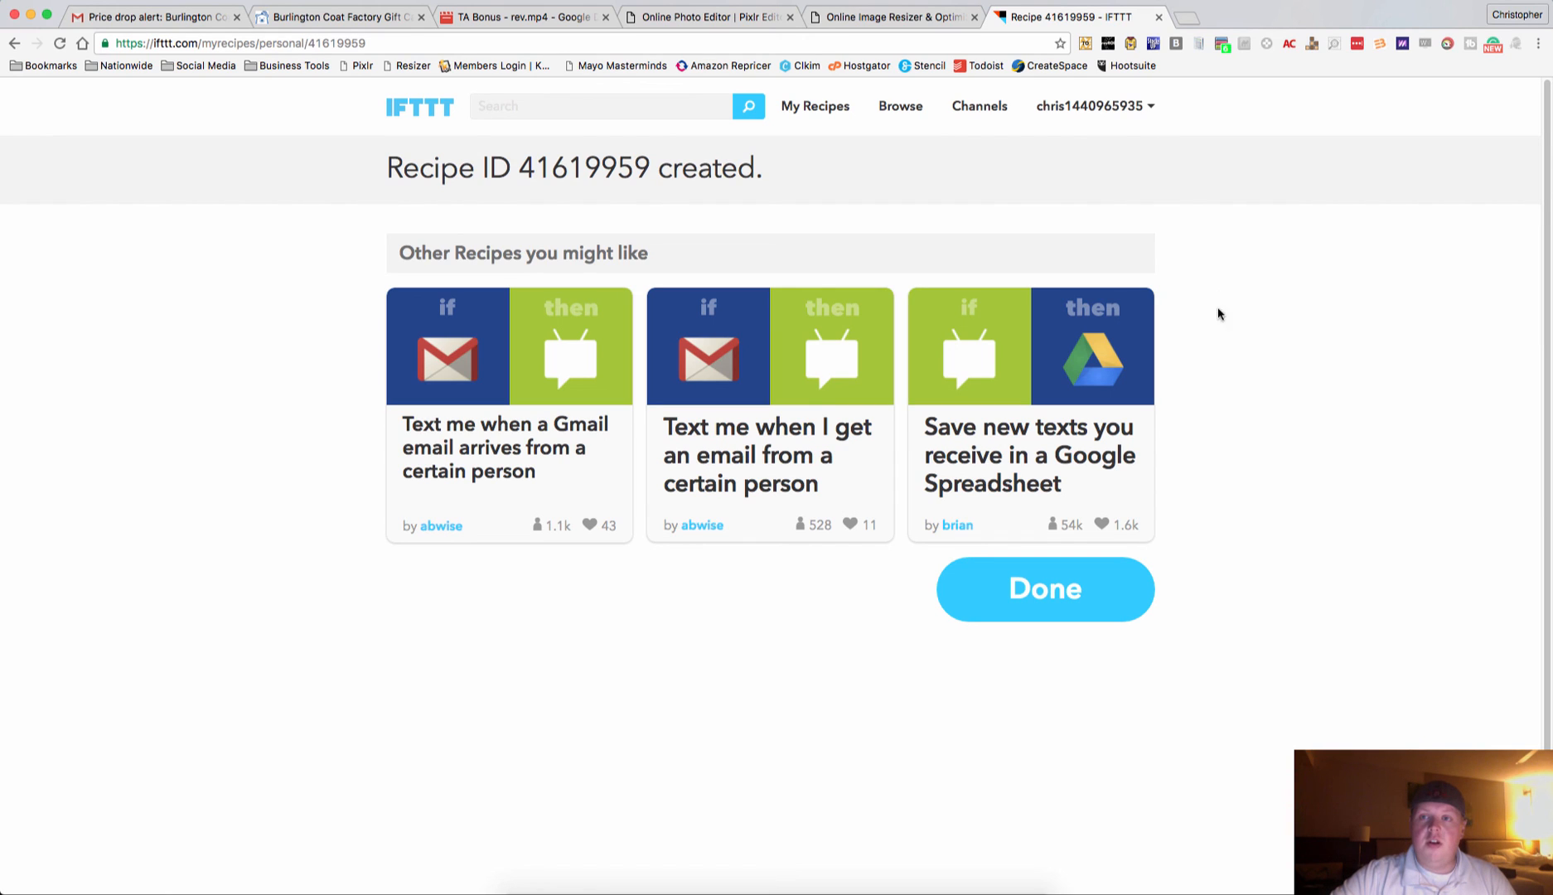
pyautogui.moveTo(1228, 4)
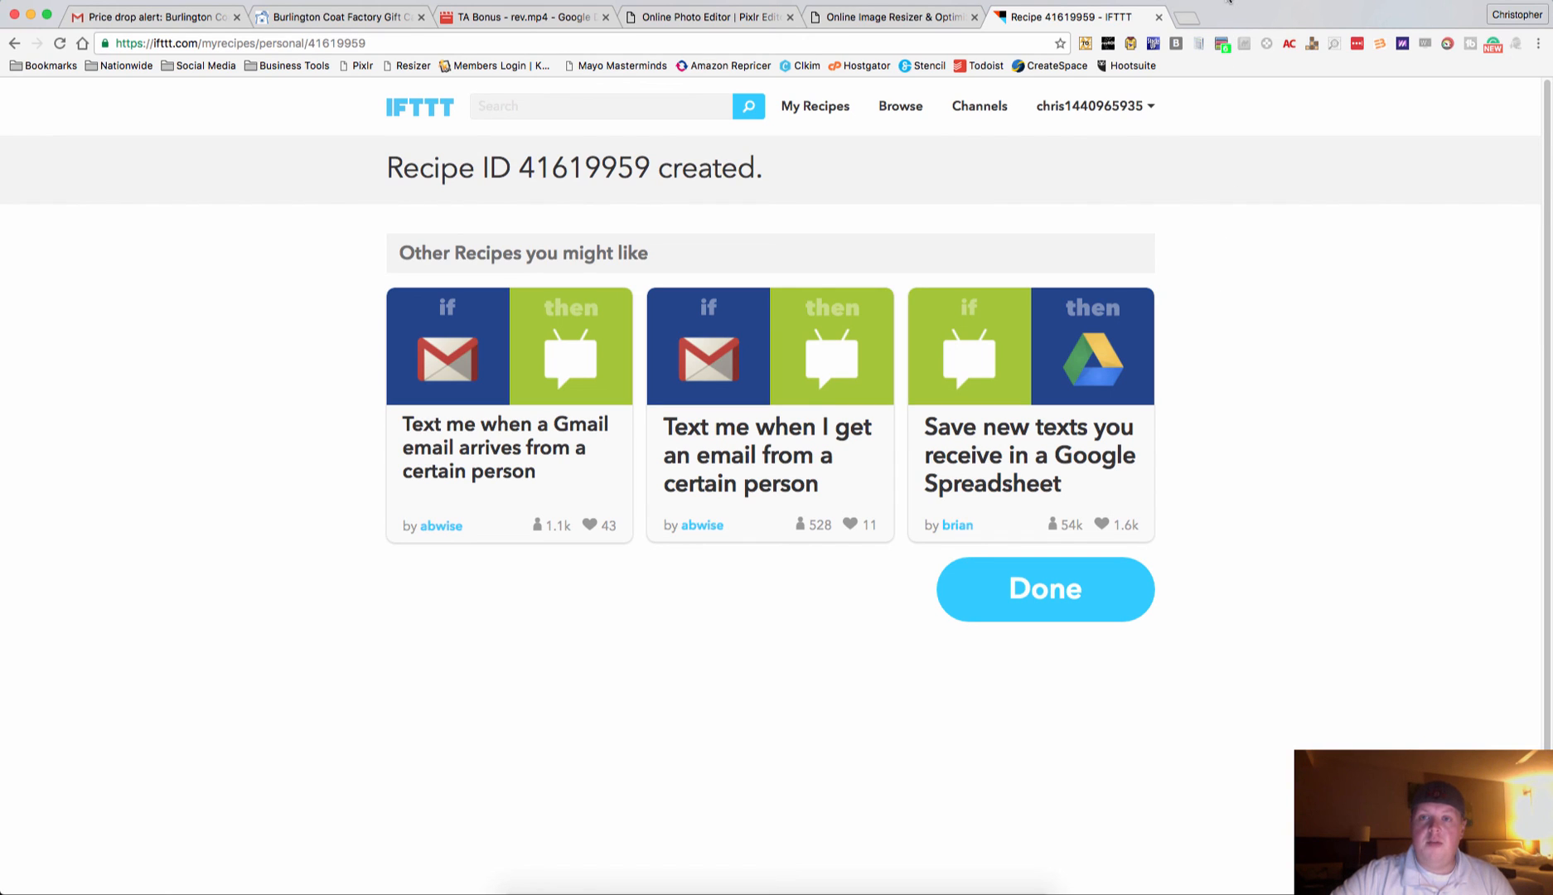